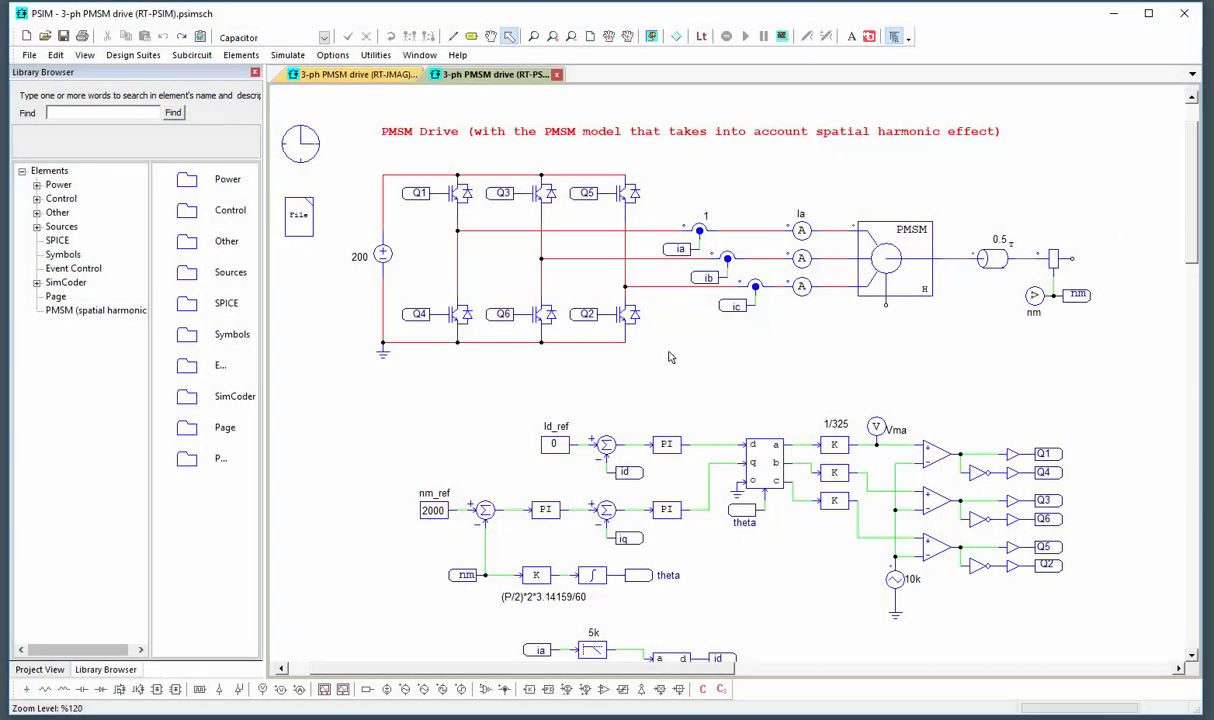
{"action": "mouse_move", "coordinate": [689, 370]}
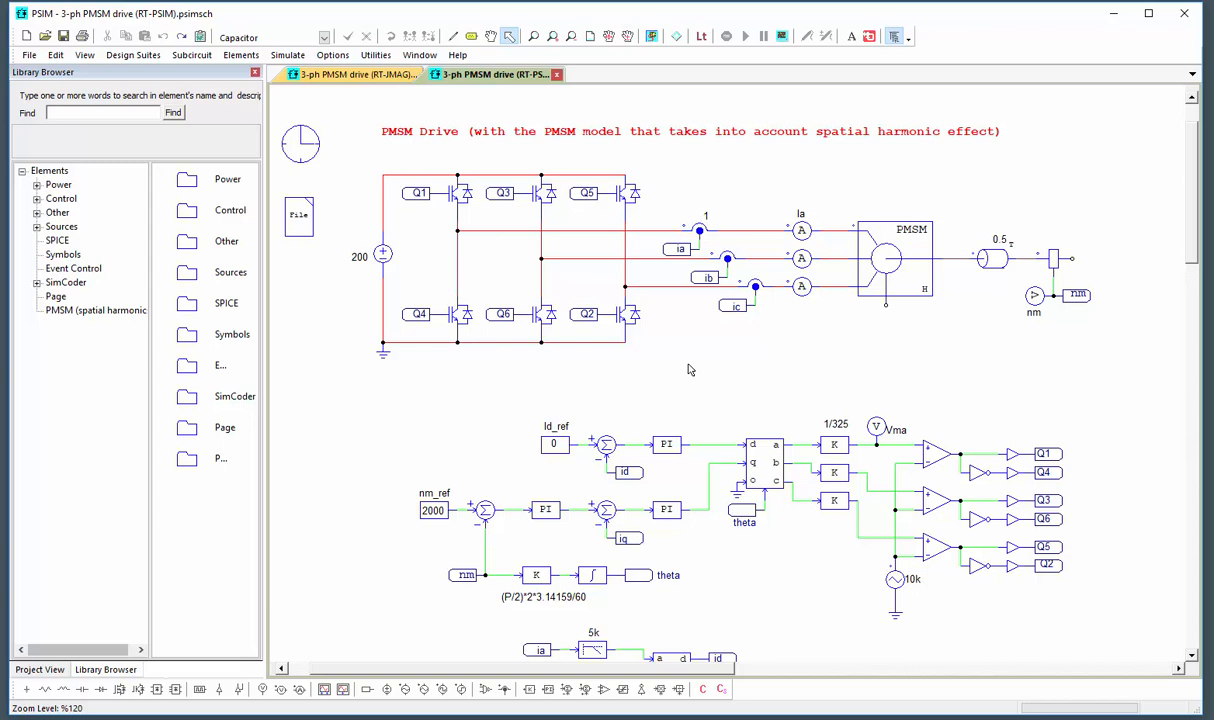
{"action": "mouse_move", "coordinate": [685, 366]}
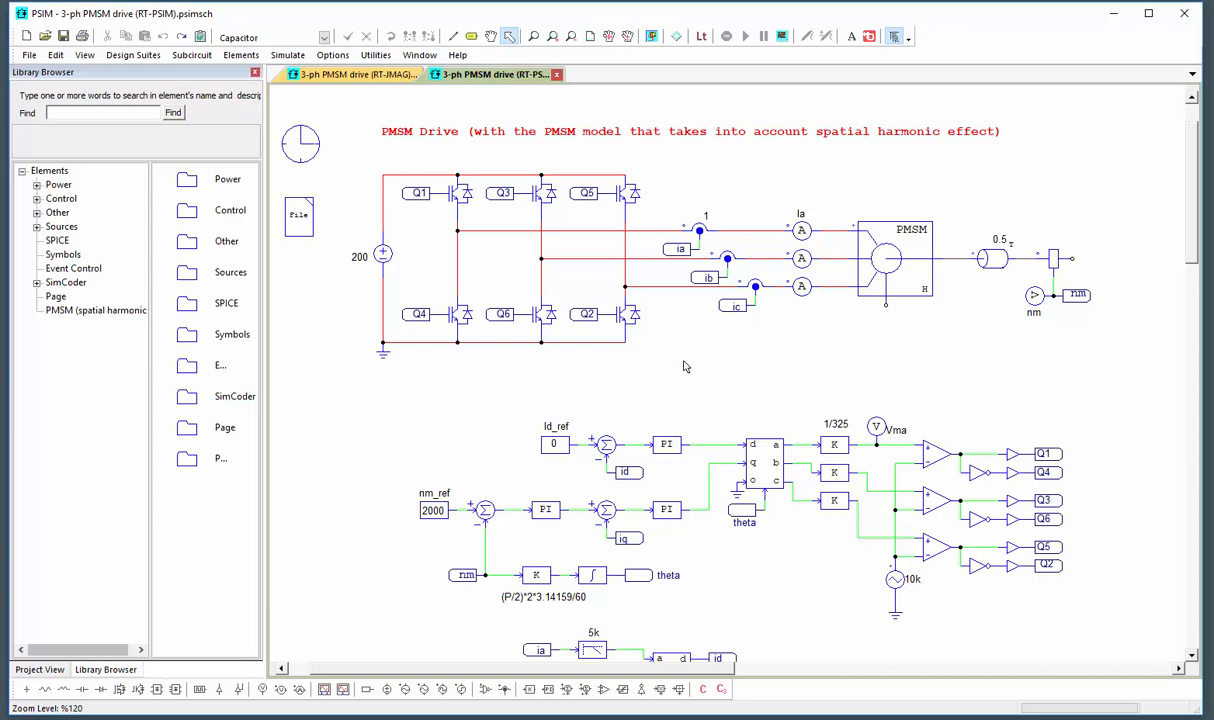
{"action": "mouse_move", "coordinate": [657, 58]}
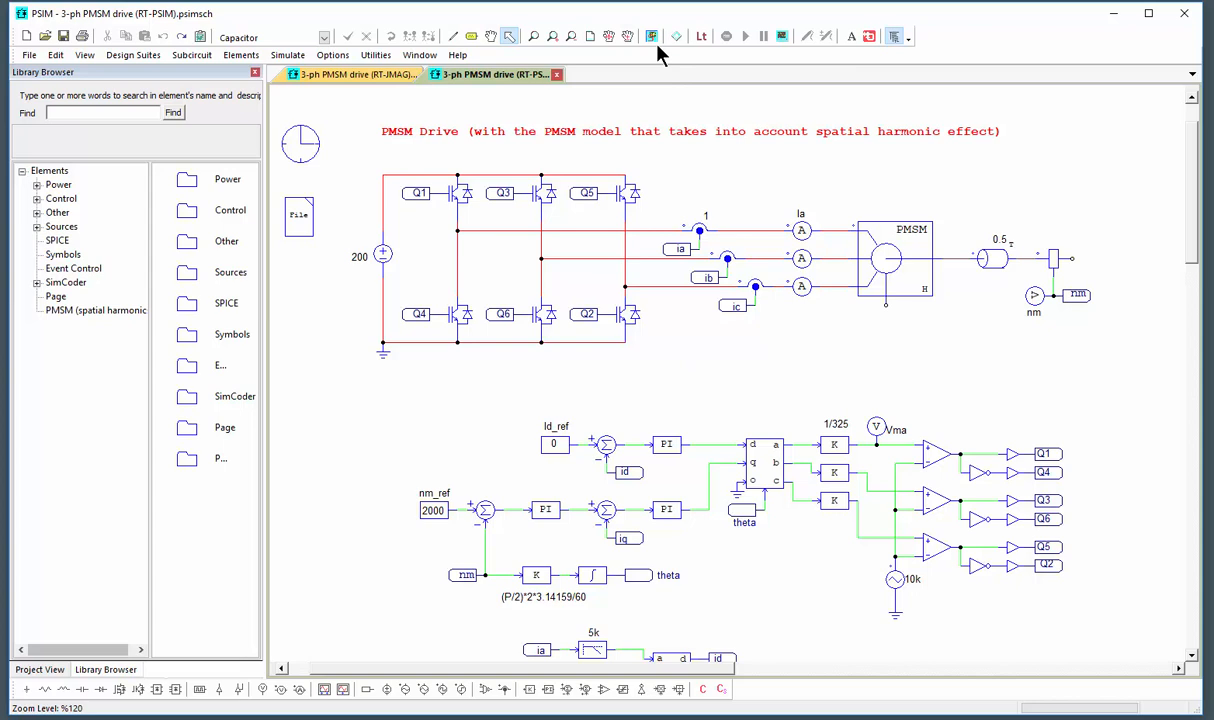
Step: Run the PMSM drive simulation, plot torque S1.Tem in Simview, and begin a second screen
{"action": "left_click", "coordinate": [651, 36]}
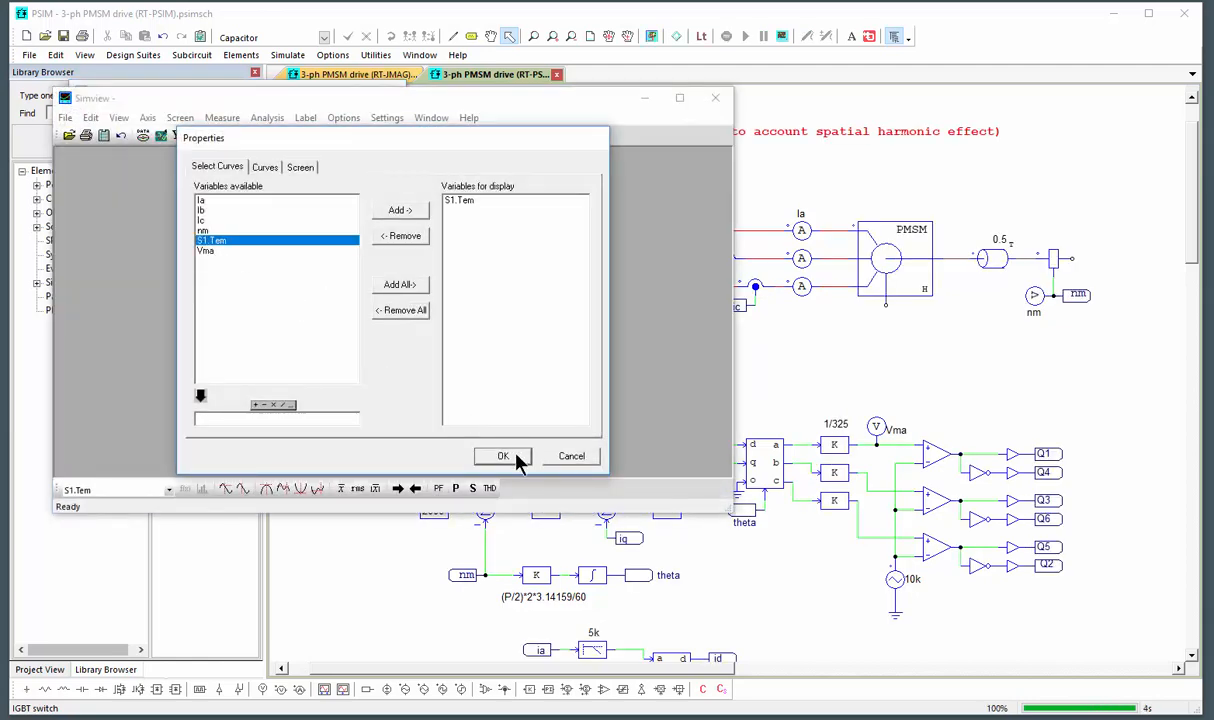
{"action": "left_click", "coordinate": [503, 456]}
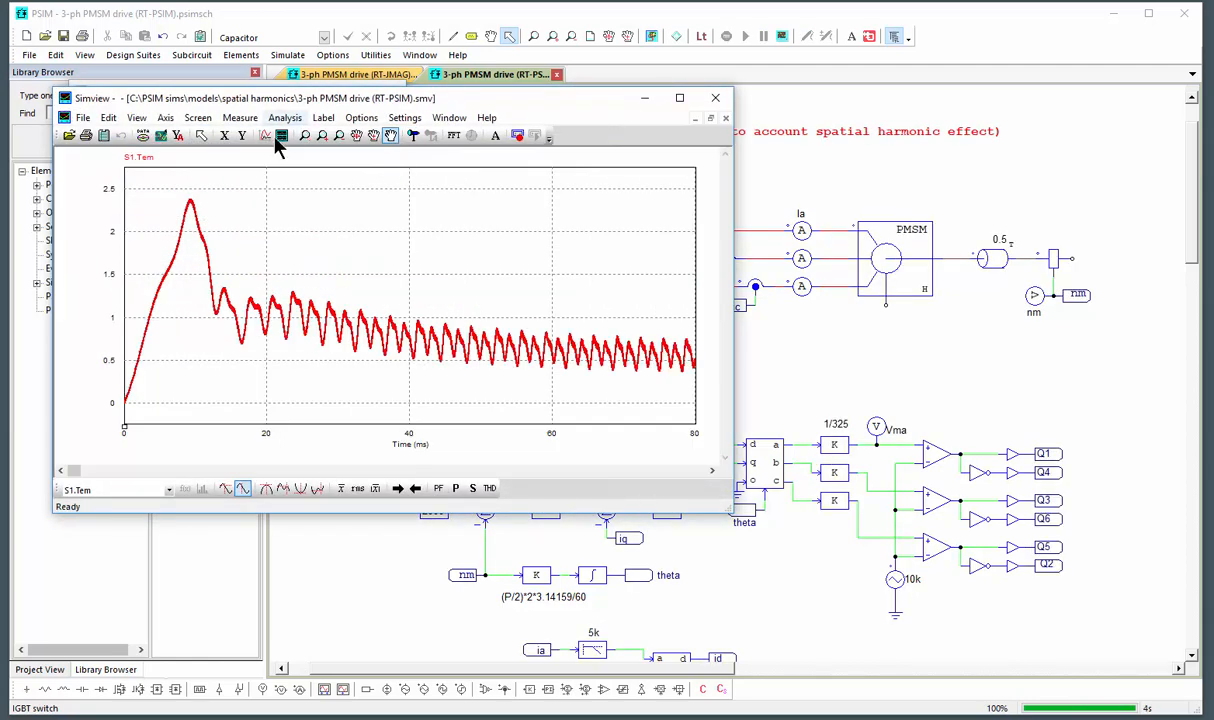
{"action": "left_click", "coordinate": [283, 135]}
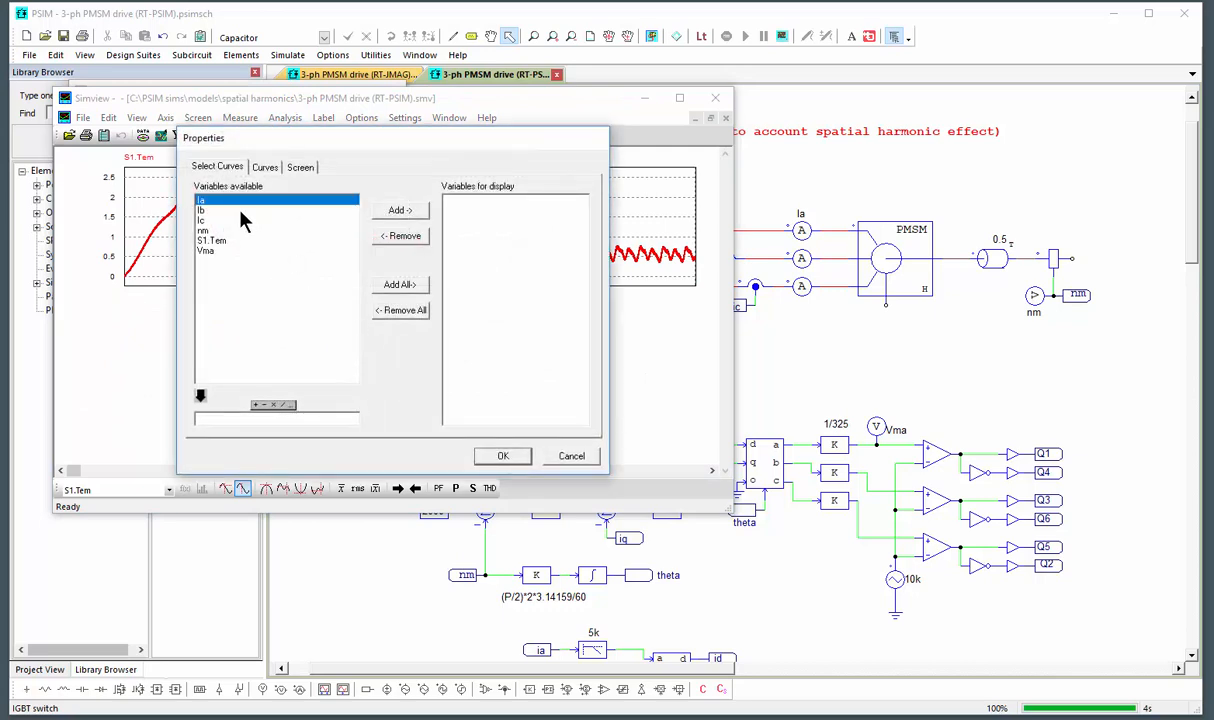
Step: Confirm the phase currents Ia, Ib and Ic onto the second Simview plot
{"action": "left_click", "coordinate": [502, 456]}
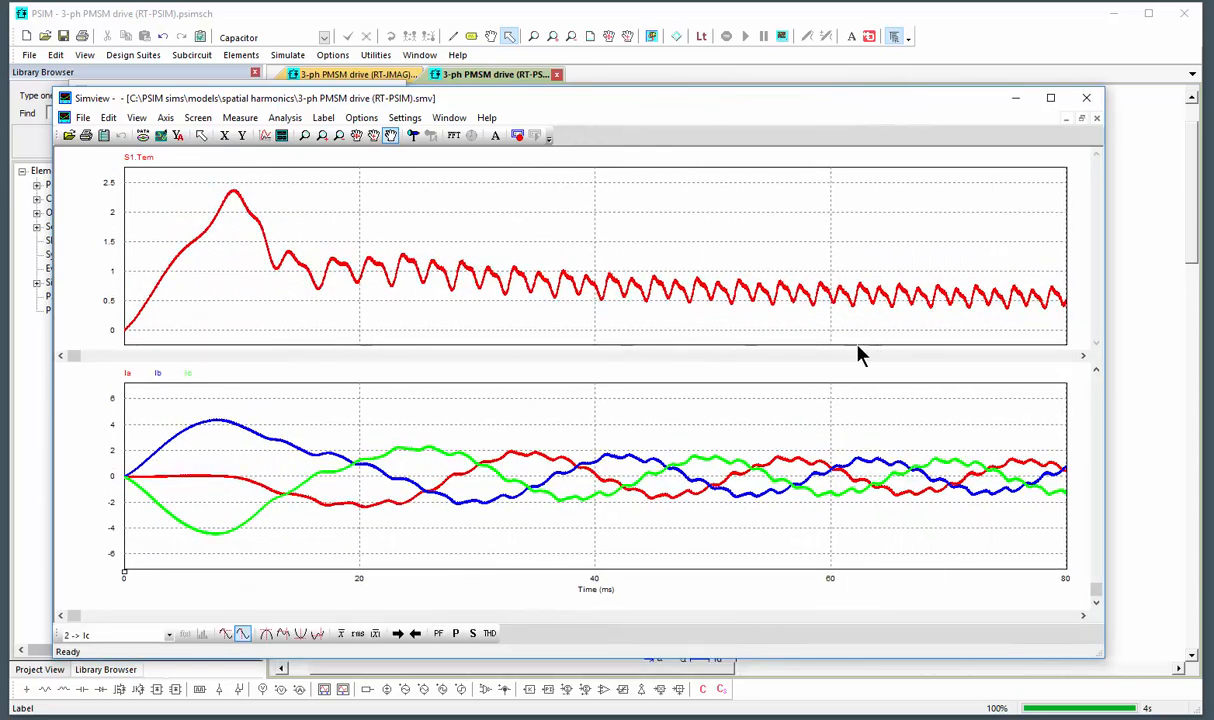
{"action": "mouse_move", "coordinate": [125, 348]}
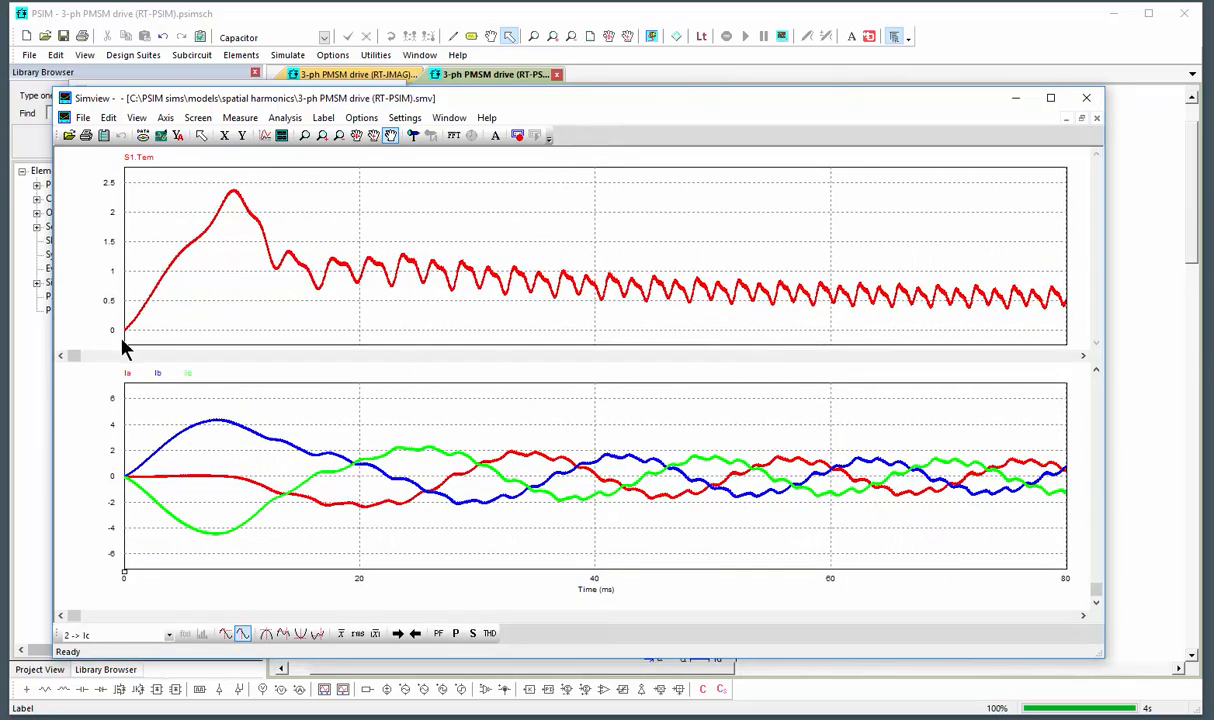
{"action": "mouse_move", "coordinate": [990, 308]}
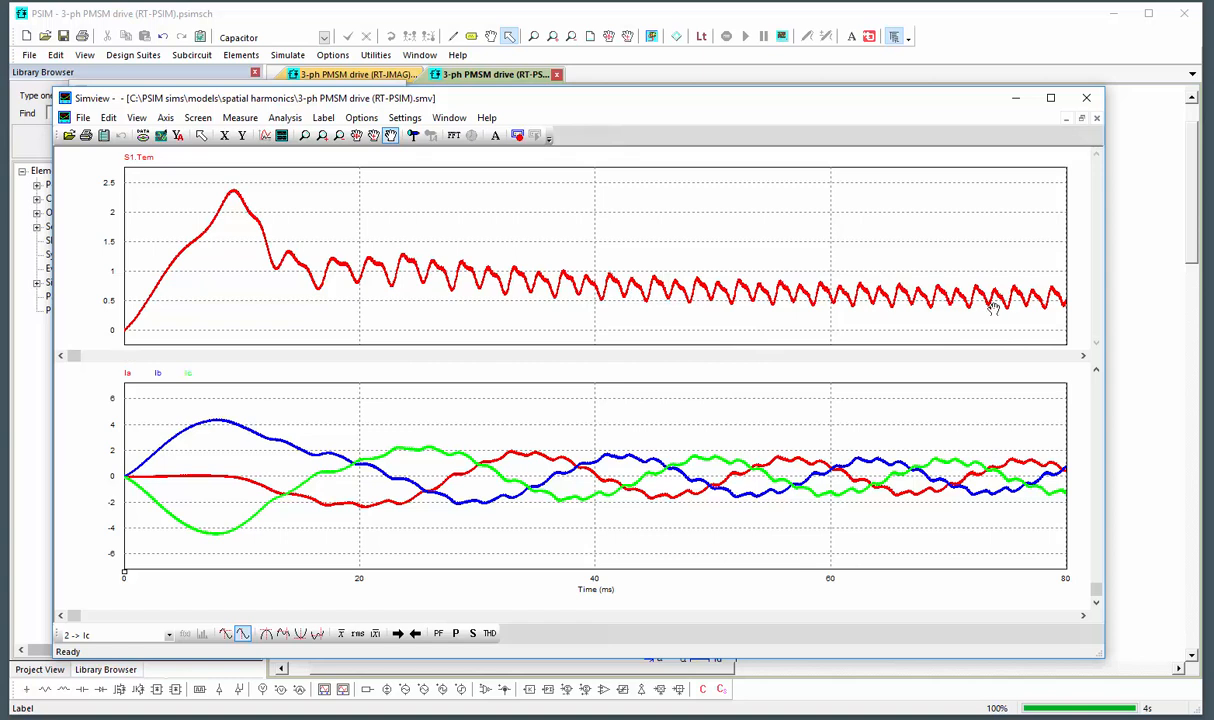
{"action": "mouse_move", "coordinate": [953, 312]}
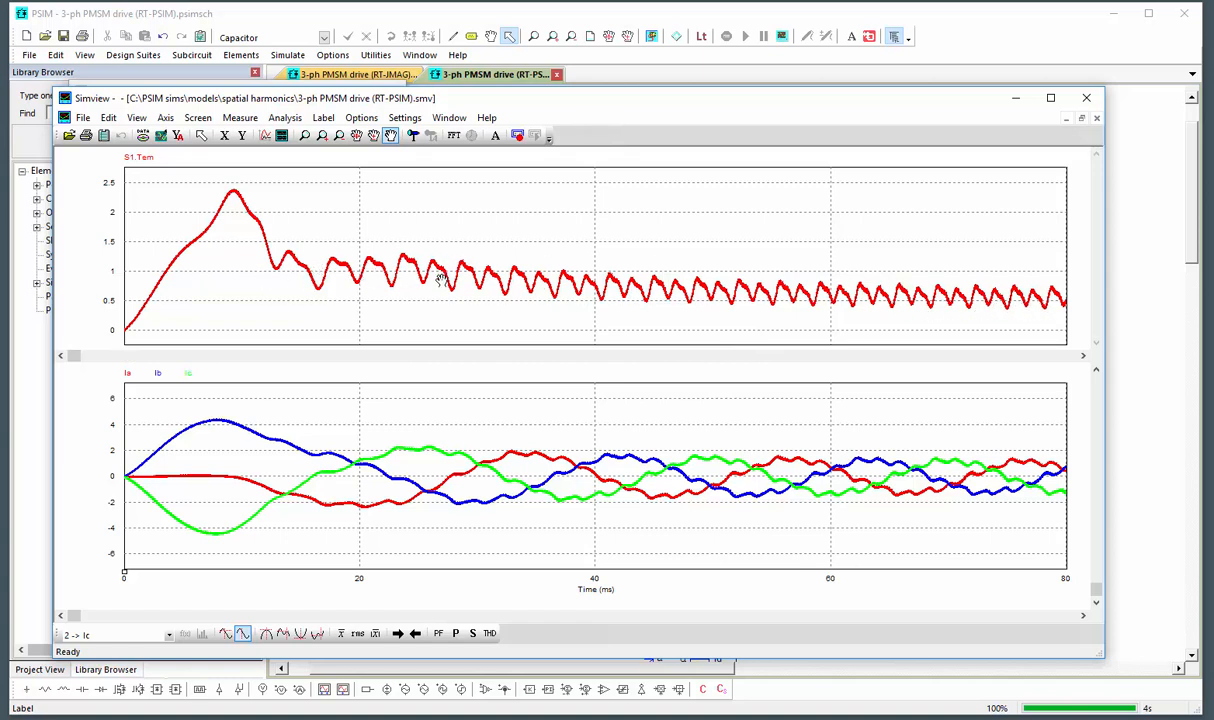
{"action": "mouse_move", "coordinate": [965, 320]}
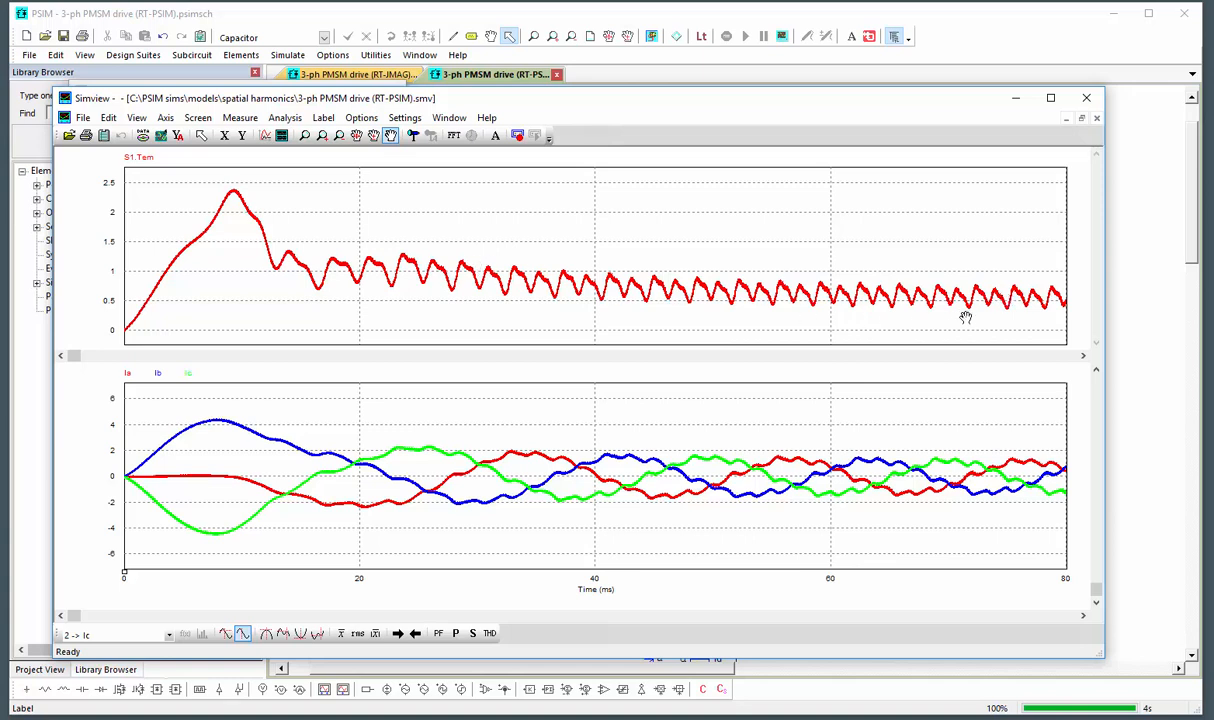
{"action": "mouse_move", "coordinate": [794, 396]}
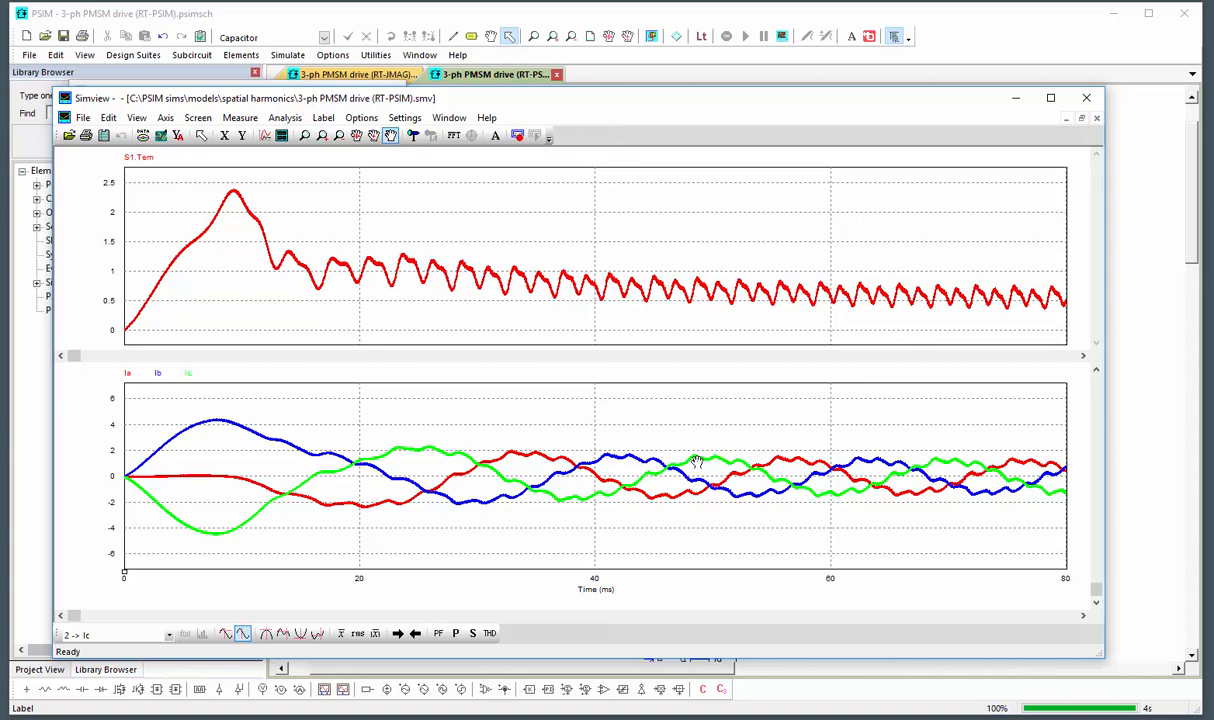
{"action": "mouse_move", "coordinate": [575, 444]}
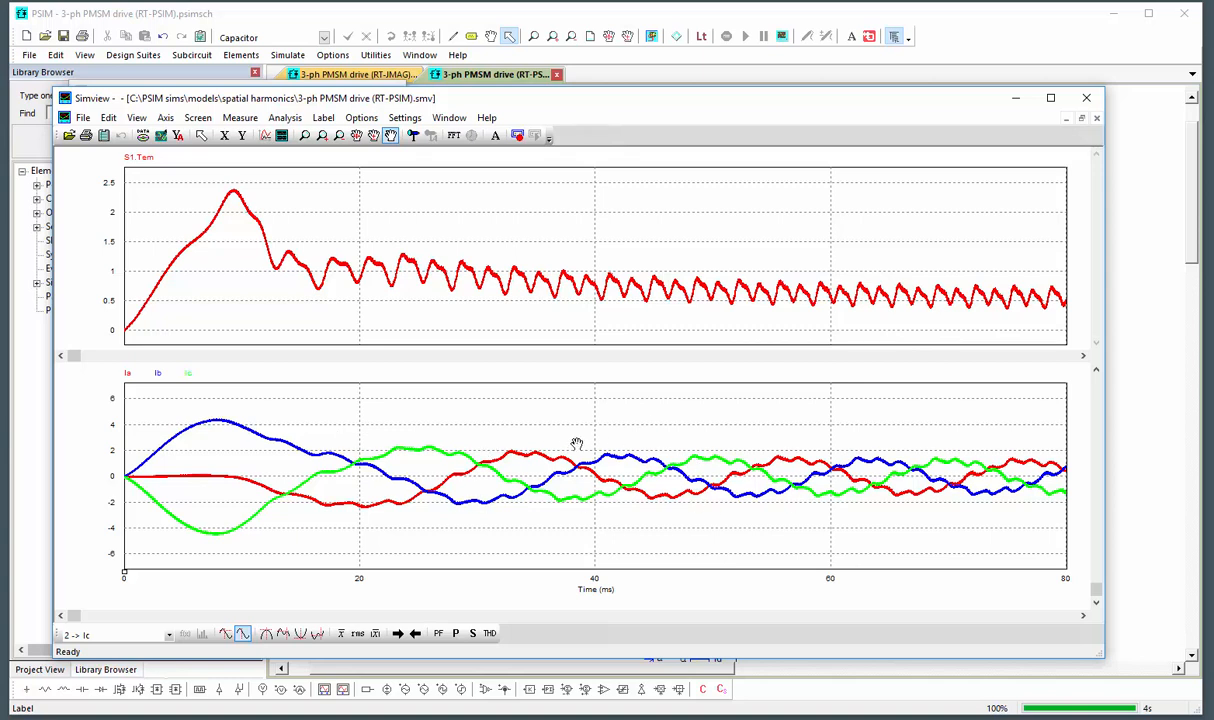
{"action": "mouse_move", "coordinate": [934, 444]}
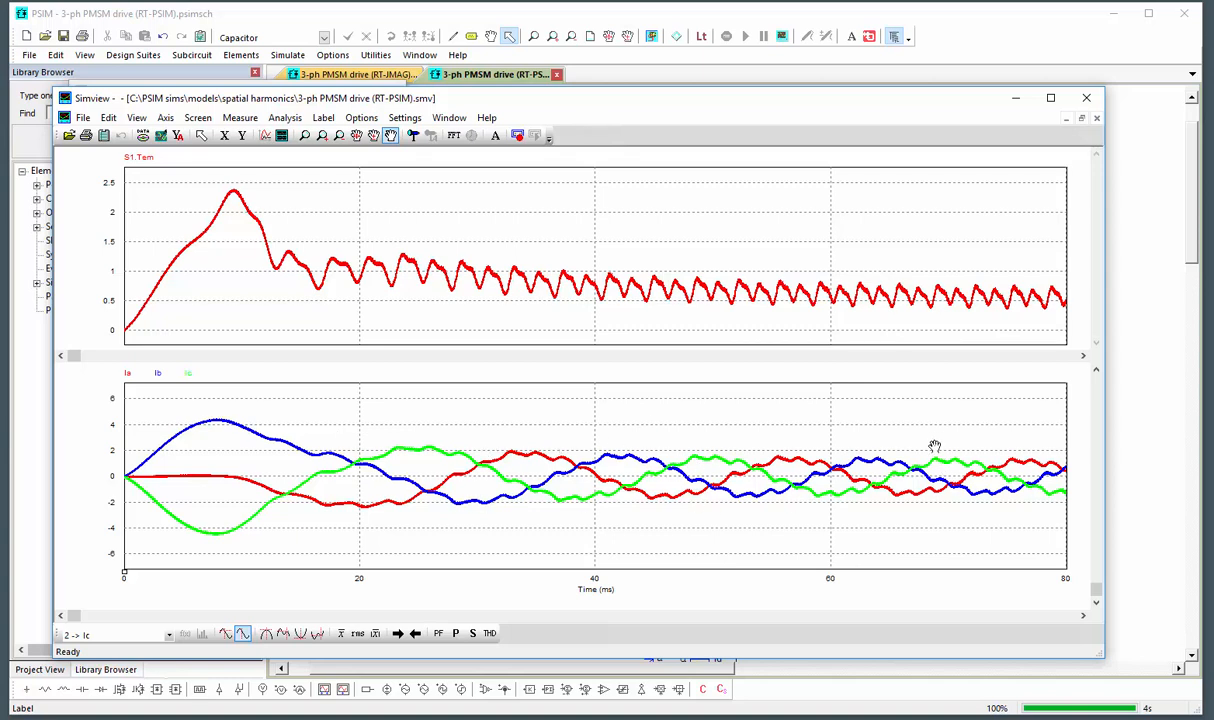
{"action": "mouse_move", "coordinate": [613, 348]}
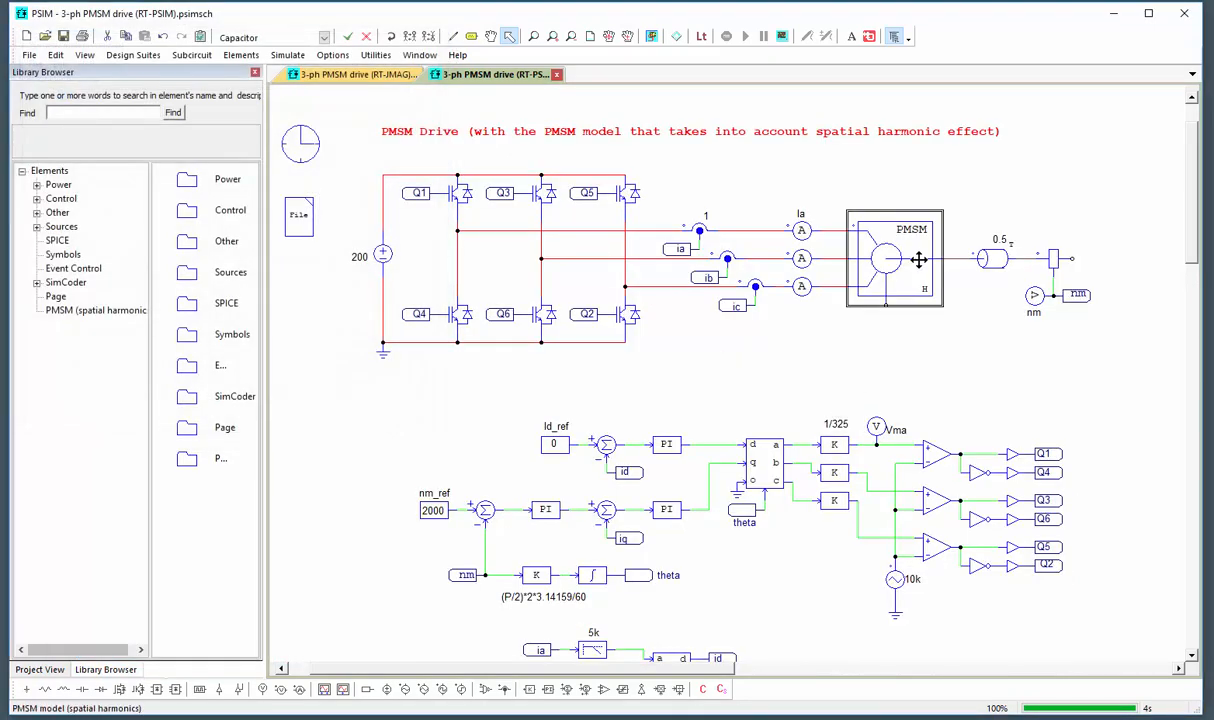
Step: Show the spatial-harmonics PMSM S1 parameter sheet and inspect the Van 5th Harmonic entry
{"action": "double_click", "coordinate": [911, 260]}
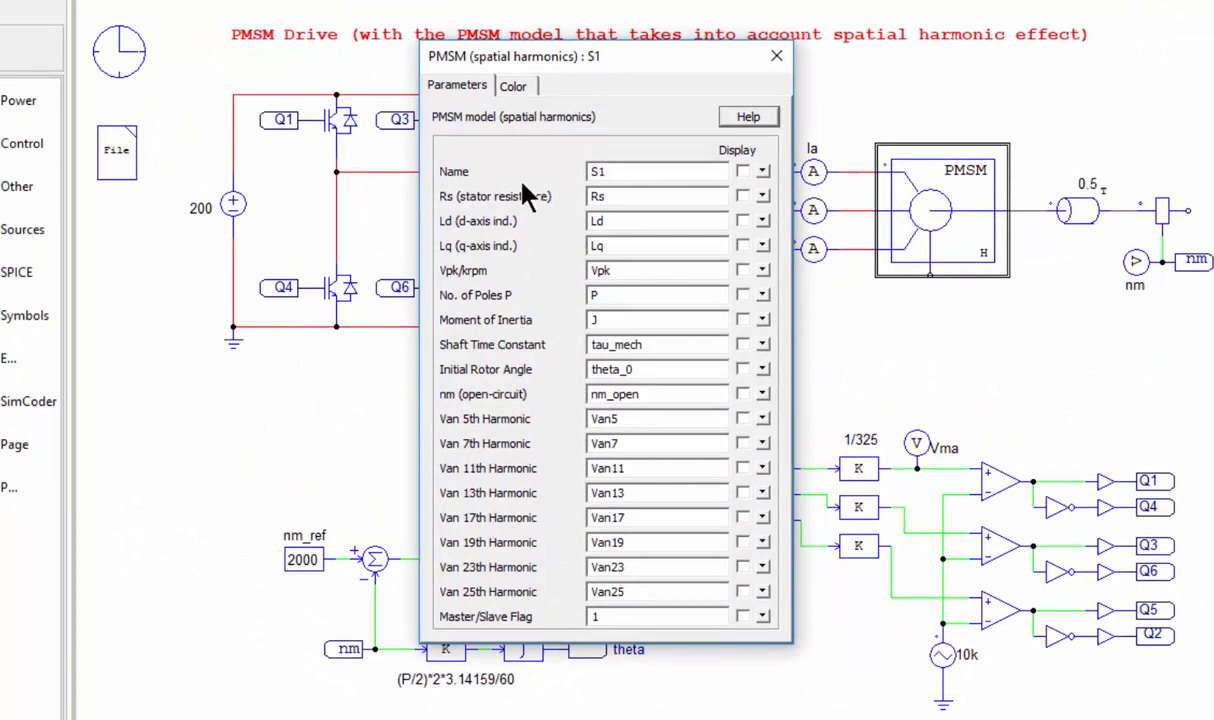
{"action": "mouse_move", "coordinate": [538, 196]}
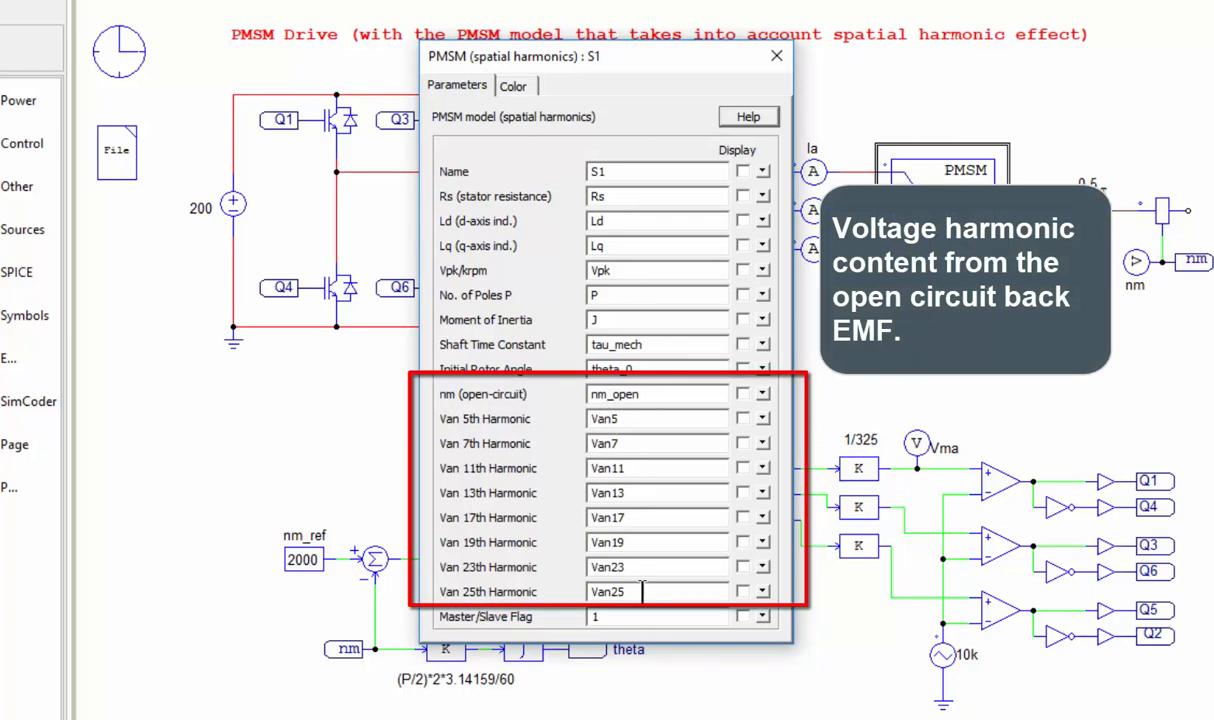
{"action": "mouse_move", "coordinate": [592, 420]}
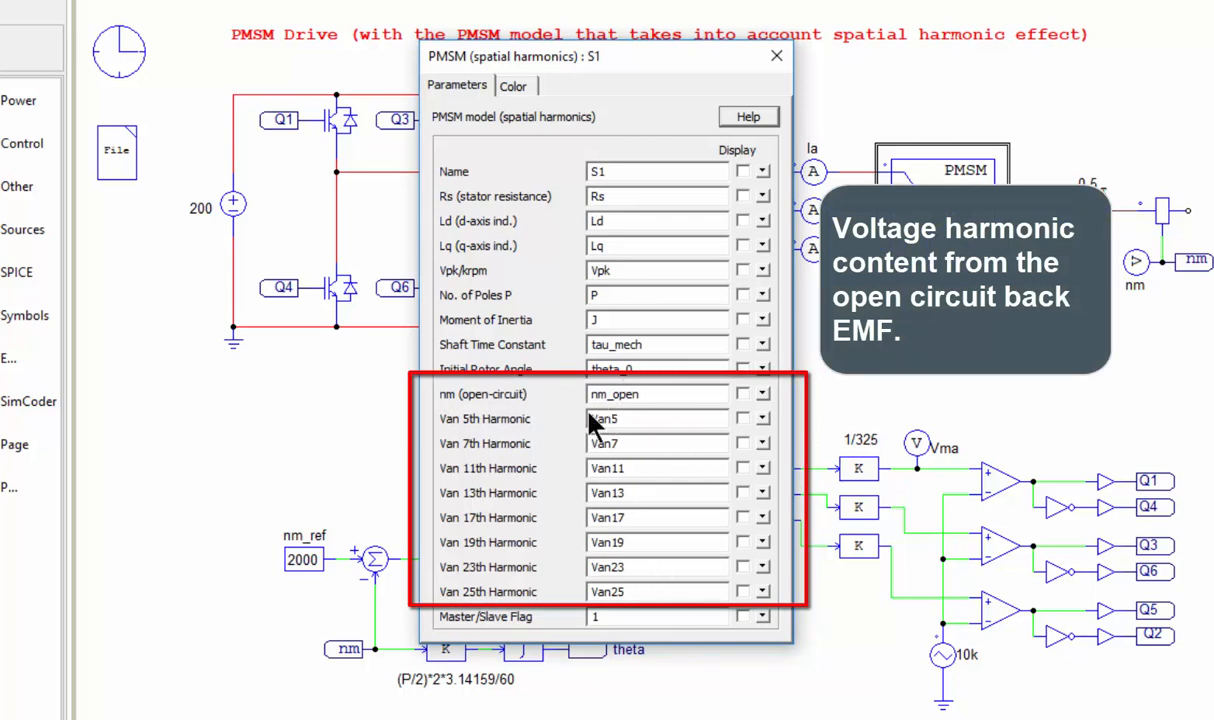
{"action": "left_click", "coordinate": [654, 419]}
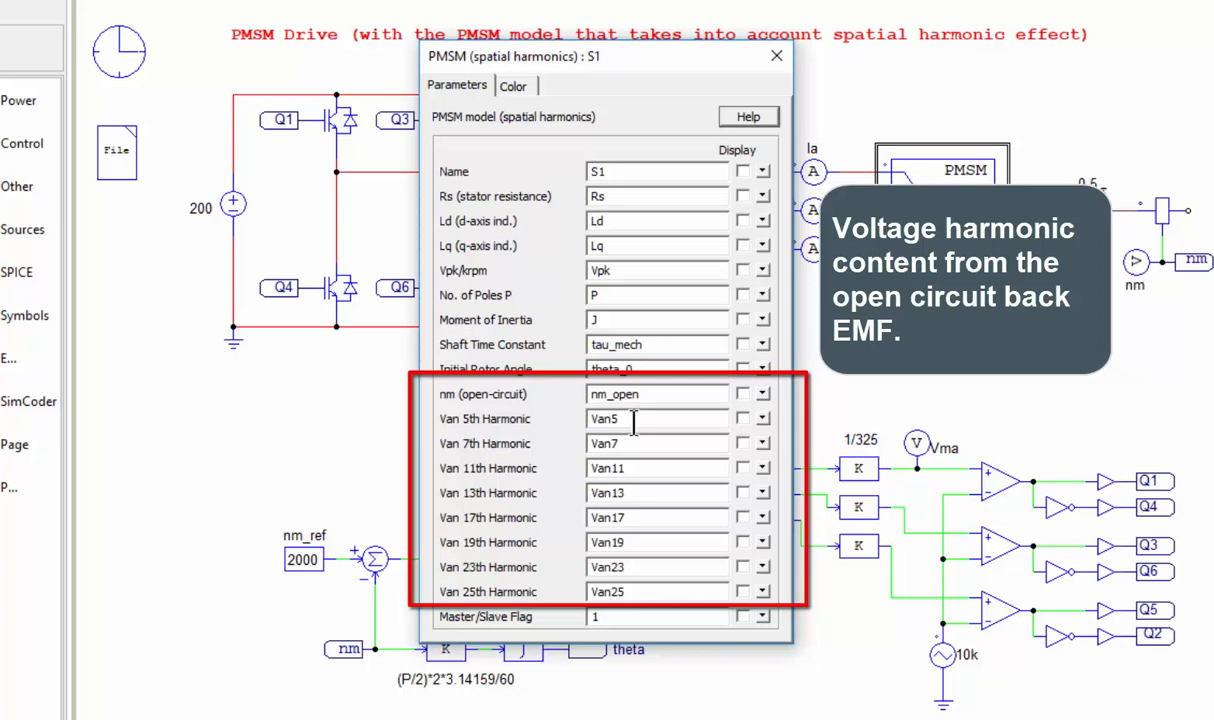
{"action": "mouse_move", "coordinate": [550, 432]}
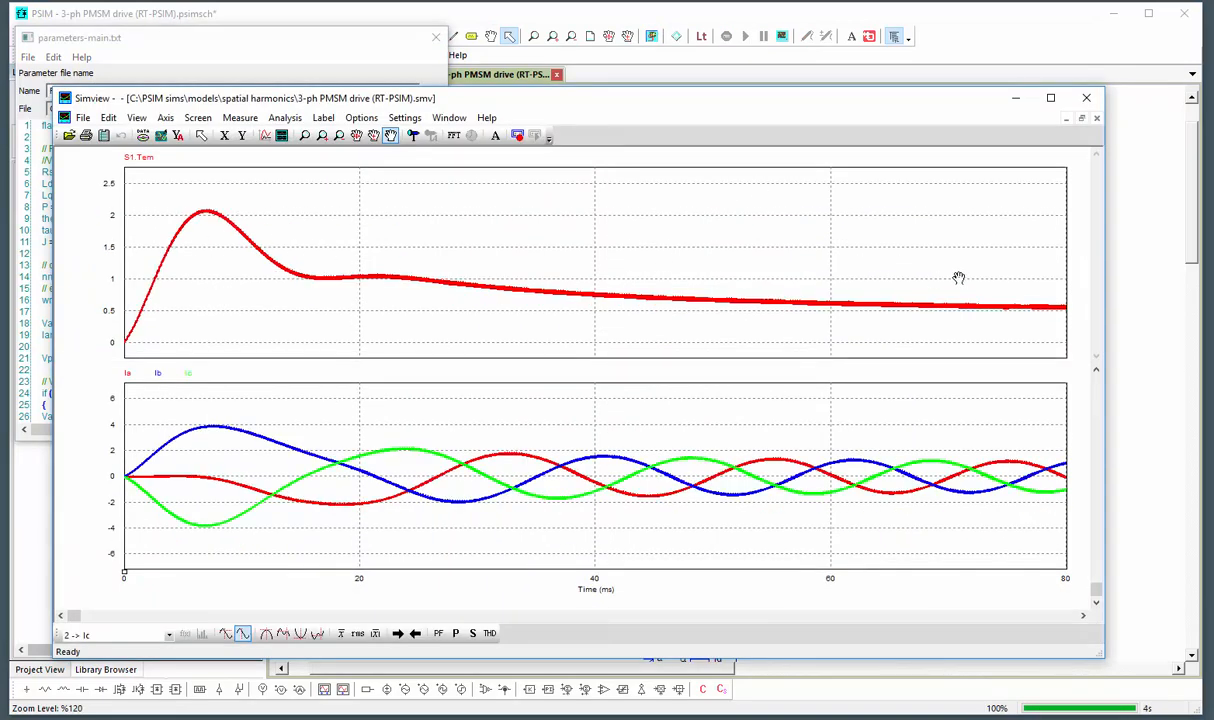
{"action": "mouse_move", "coordinate": [667, 278]}
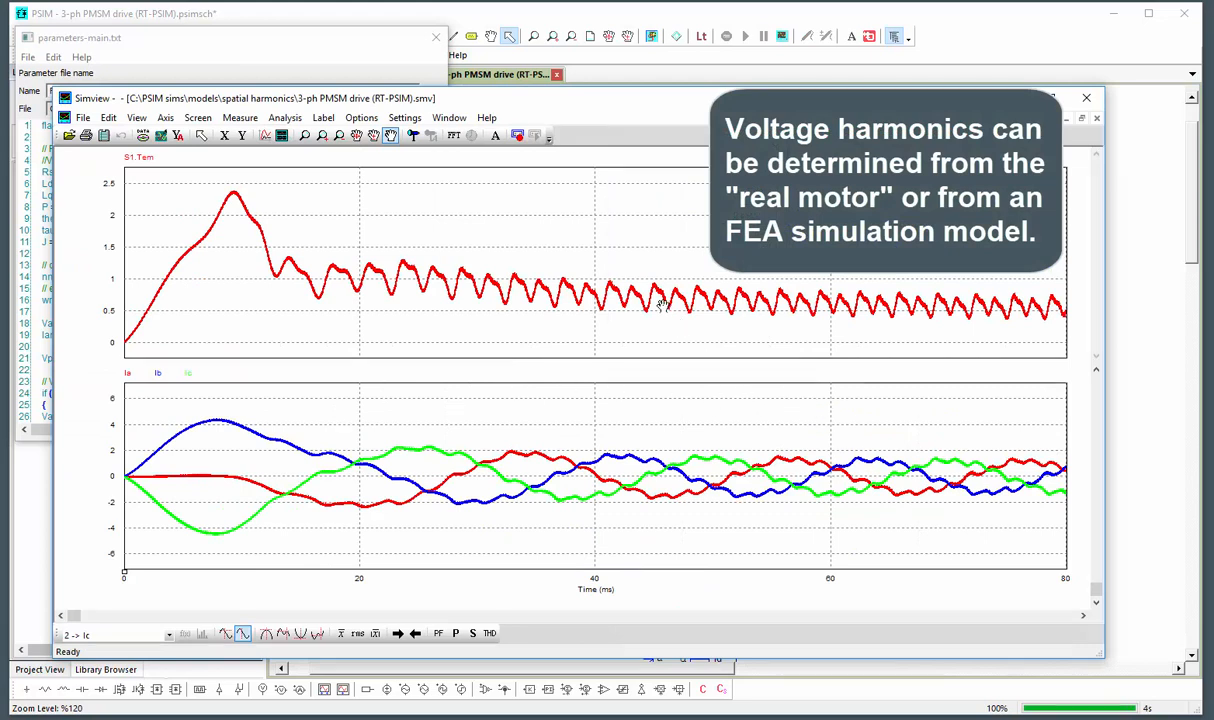
{"action": "mouse_move", "coordinate": [1172, 431]}
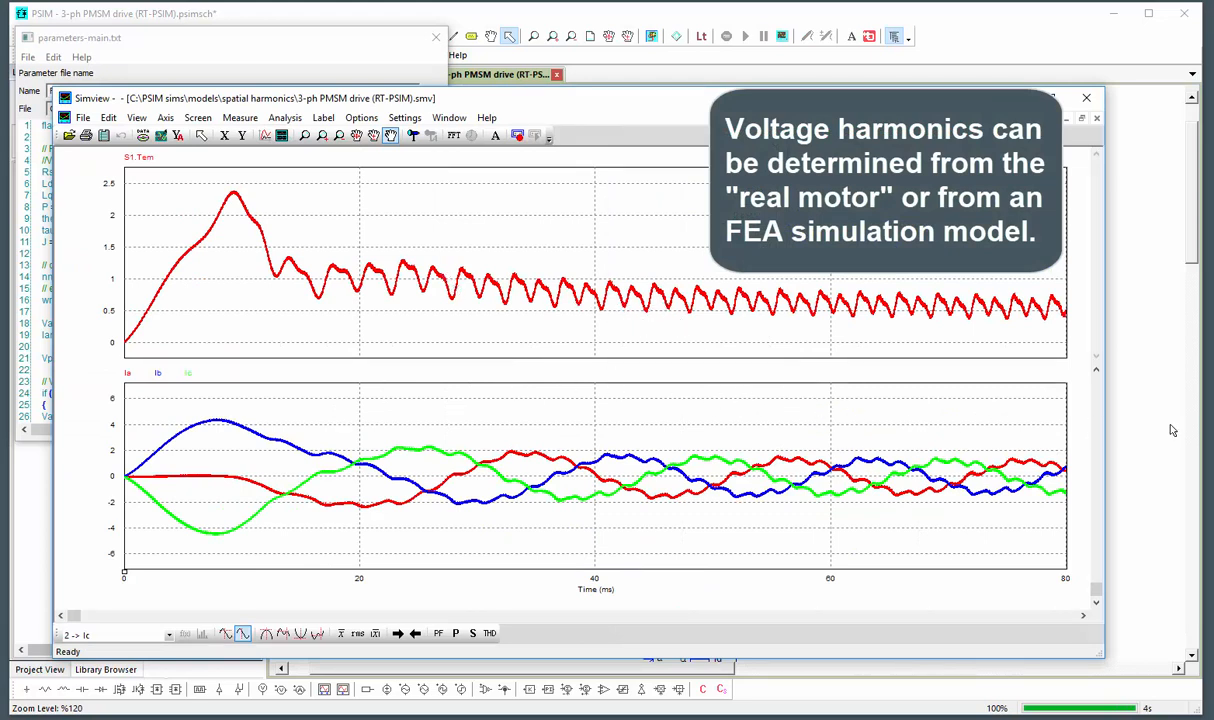
{"action": "mouse_move", "coordinate": [799, 368]}
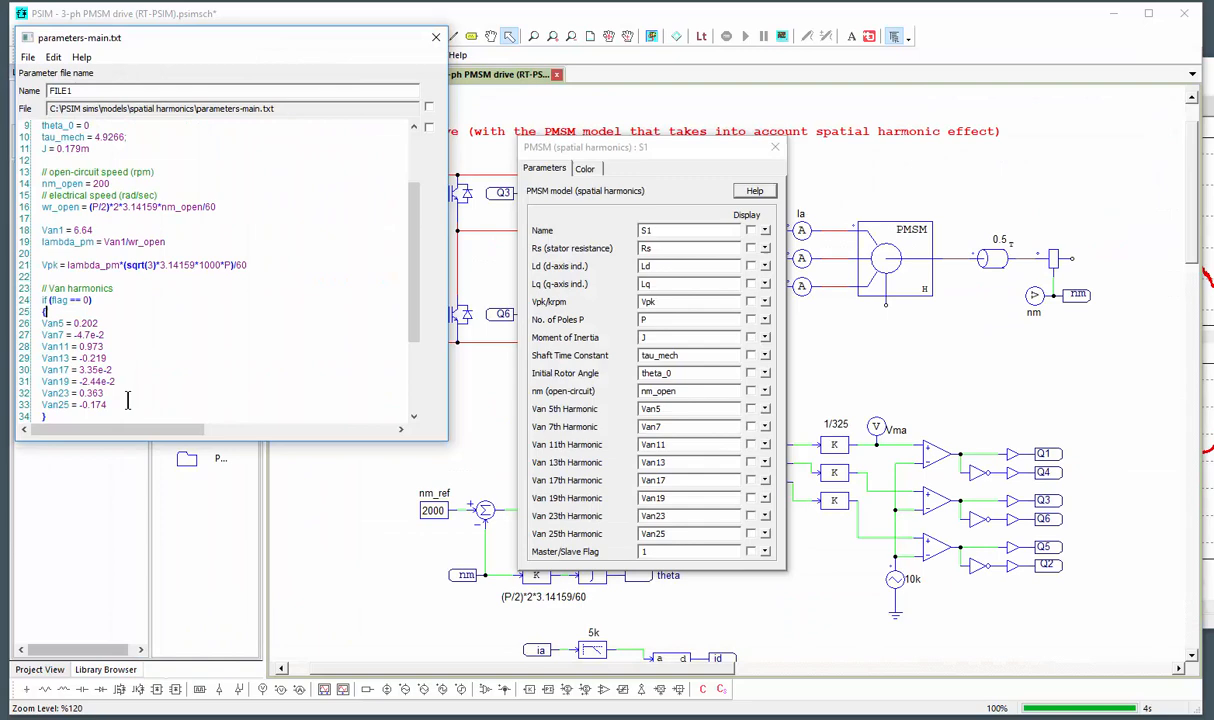
Step: Leave parameters-main.txt and the PMSM dialog and move to the 3-ph PMSM drive (RT-JMAG) schematic
{"action": "scroll", "scroll_direction": "down", "scroll_amount": 3}
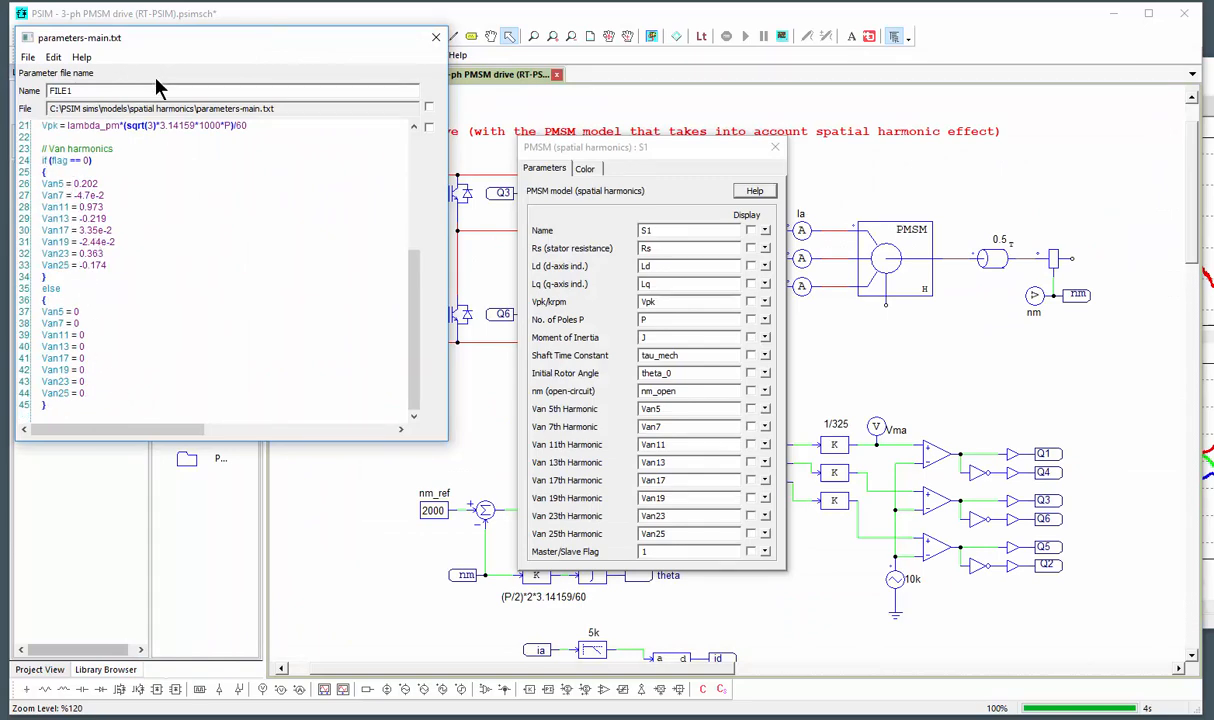
{"action": "mouse_move", "coordinate": [235, 66]}
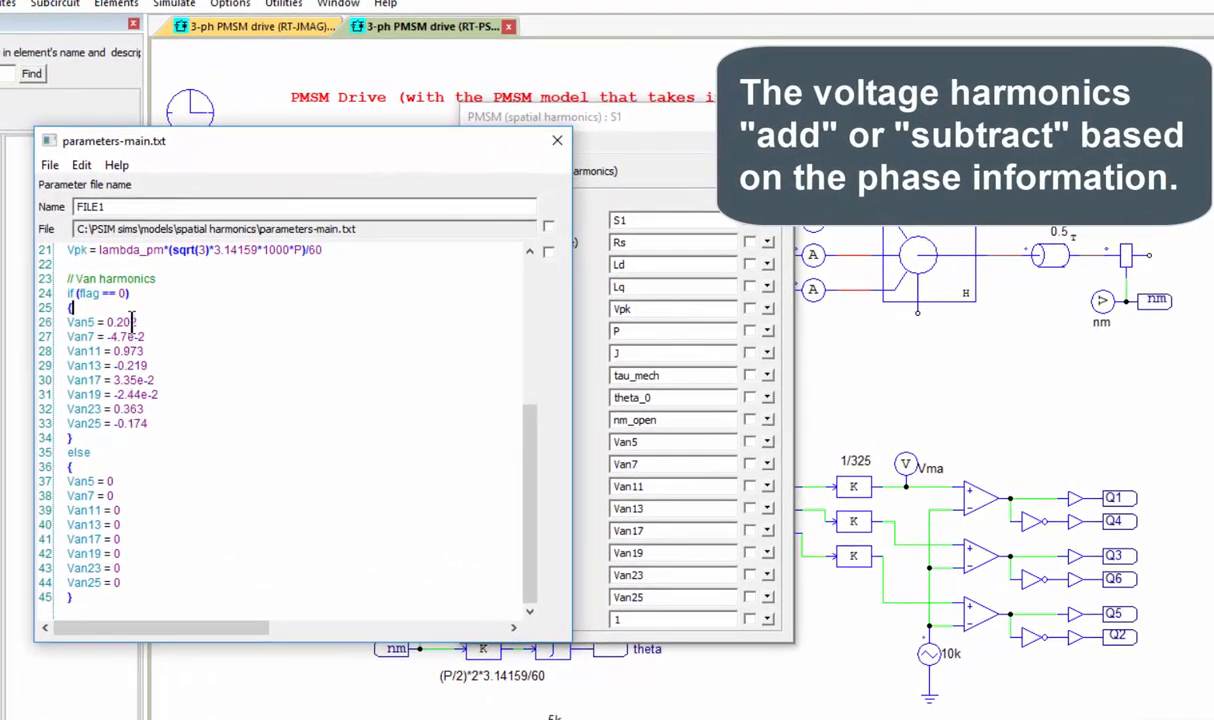
{"action": "double_click", "coordinate": [115, 322]}
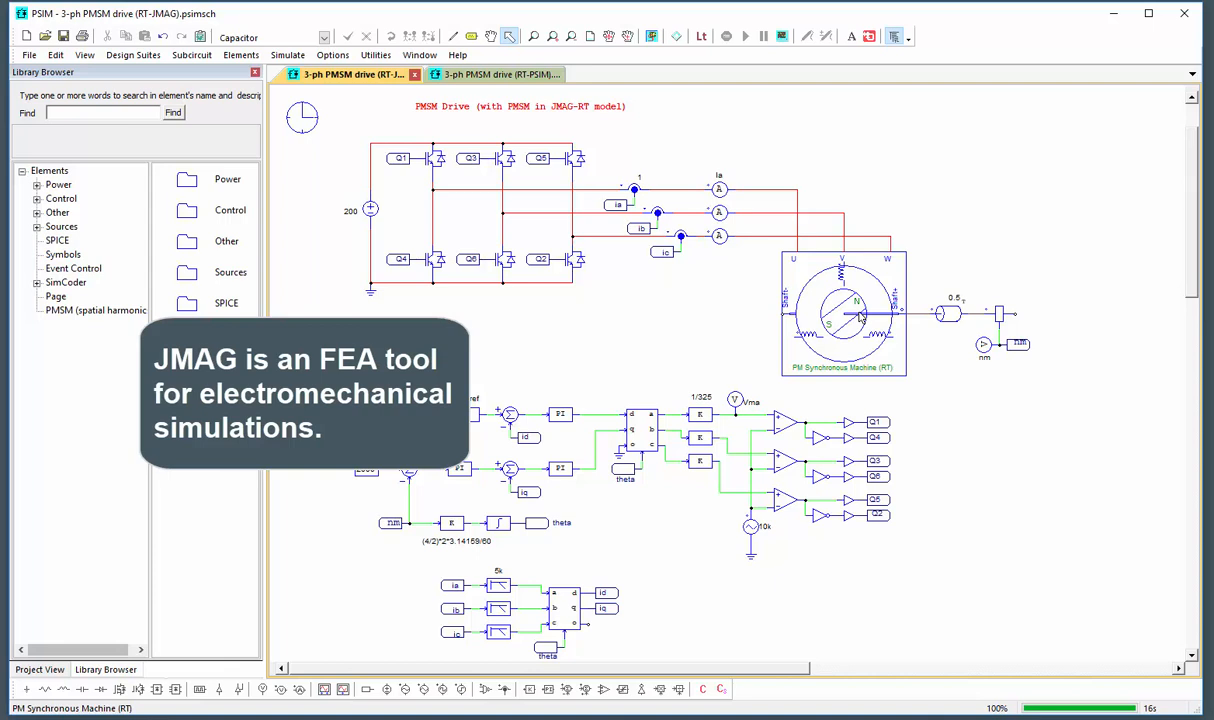
Step: Check the PM Synchronous Machine (RT) parameters, then simulate the JMAG-RT drive for M1.shaft1_Tem
{"action": "double_click", "coordinate": [843, 315]}
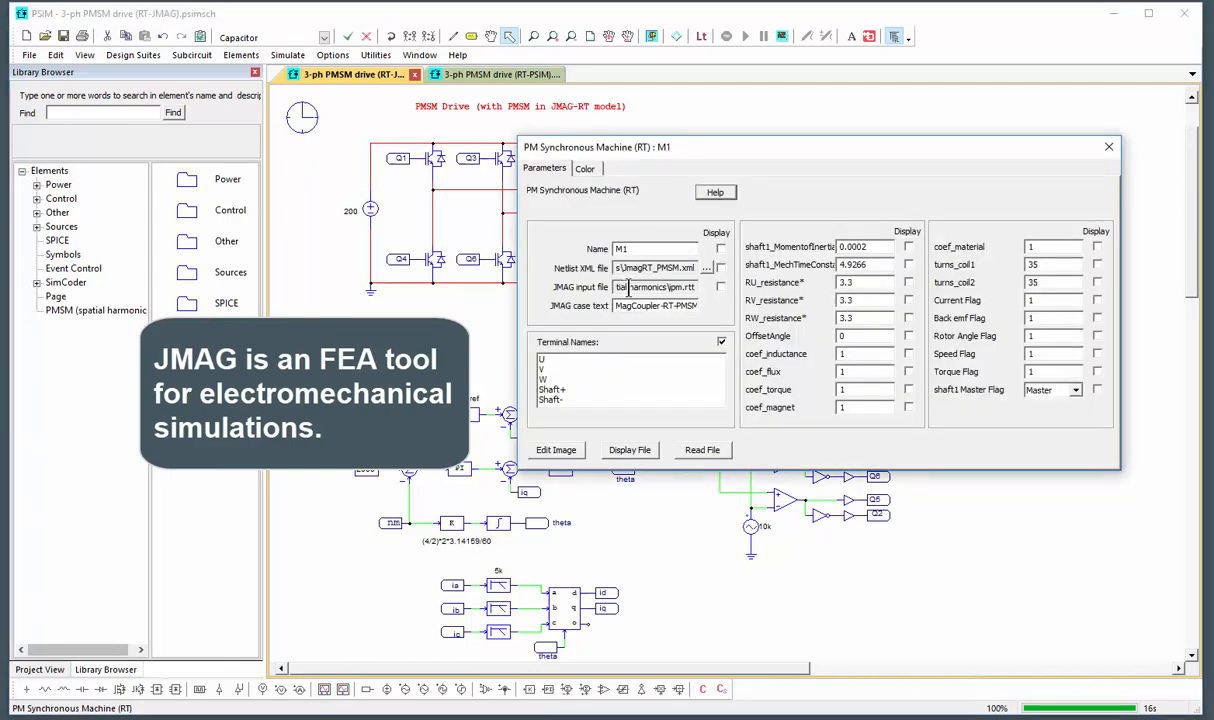
{"action": "left_click", "coordinate": [1105, 146]}
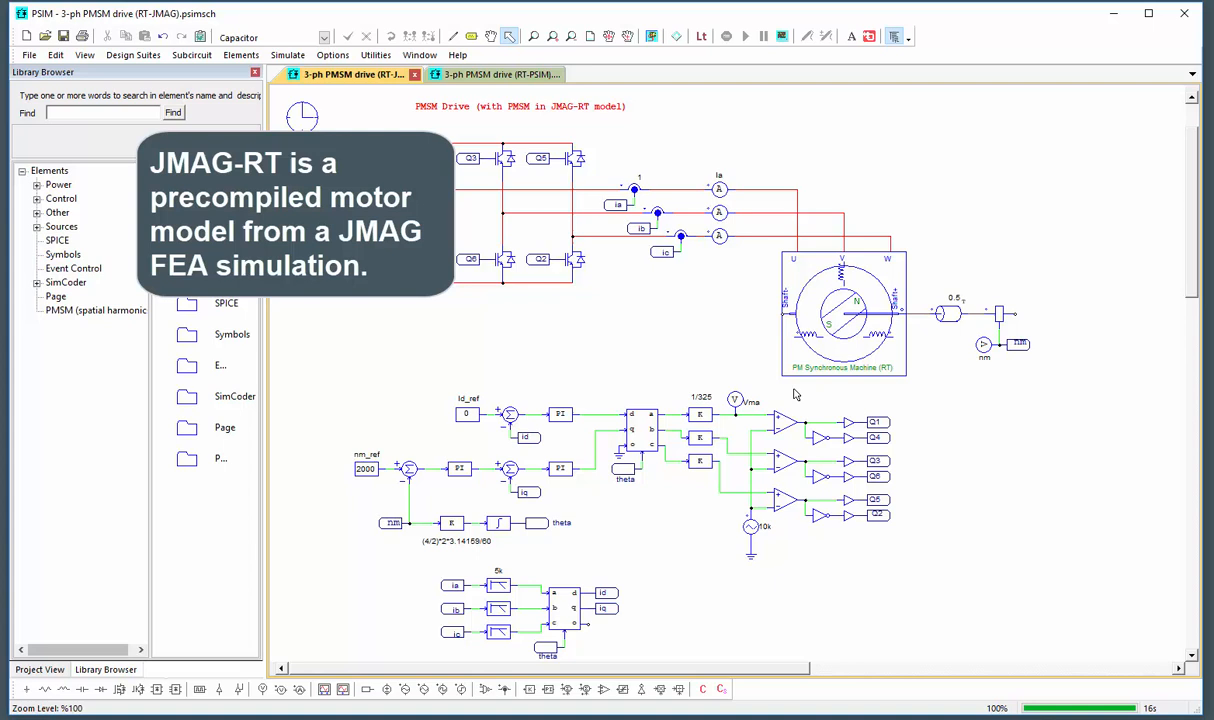
{"action": "mouse_move", "coordinate": [612, 350]}
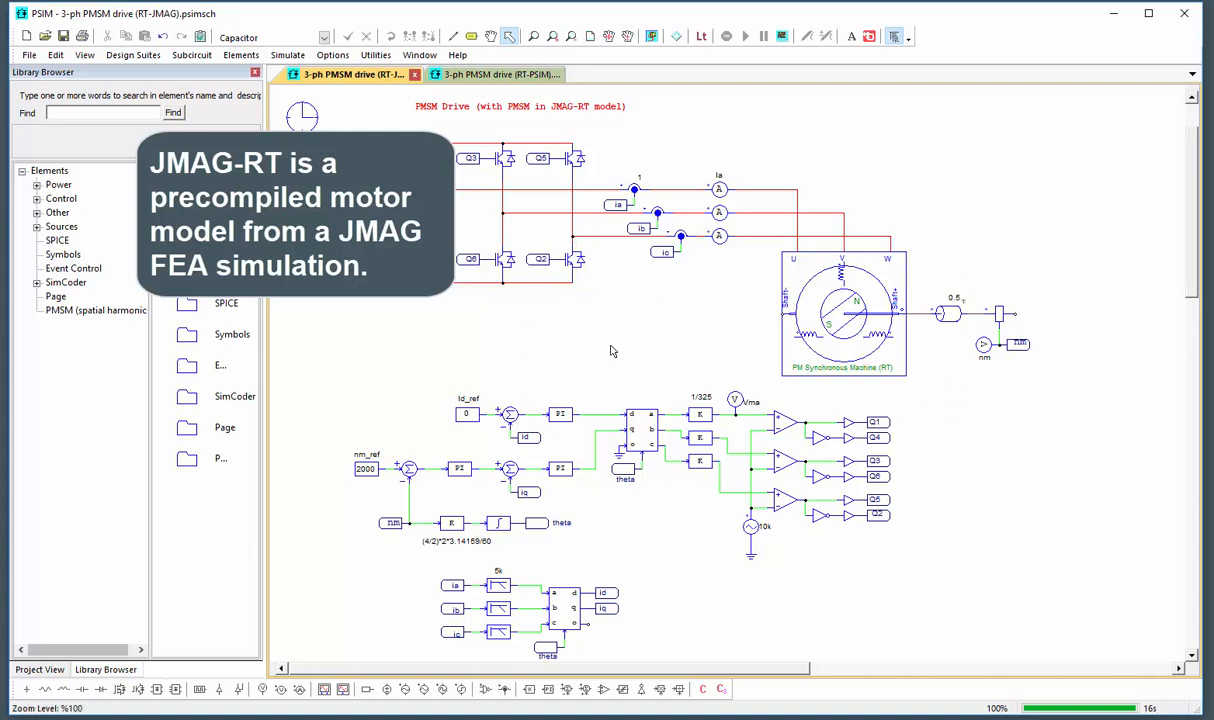
{"action": "left_click", "coordinate": [733, 36]}
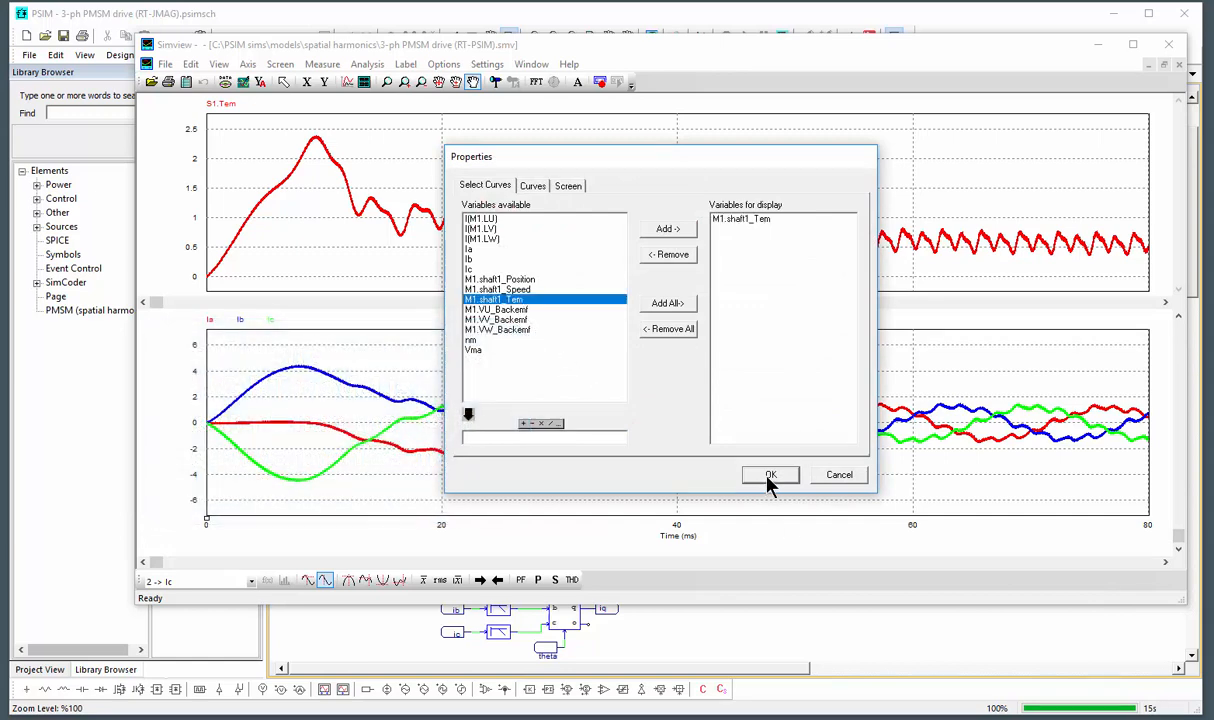
Step: Plot M1.shaft1_Tem, tile both .smv result windows, and zoom into the S1.Tem torque ripple near 66 ms
{"action": "left_click", "coordinate": [770, 475]}
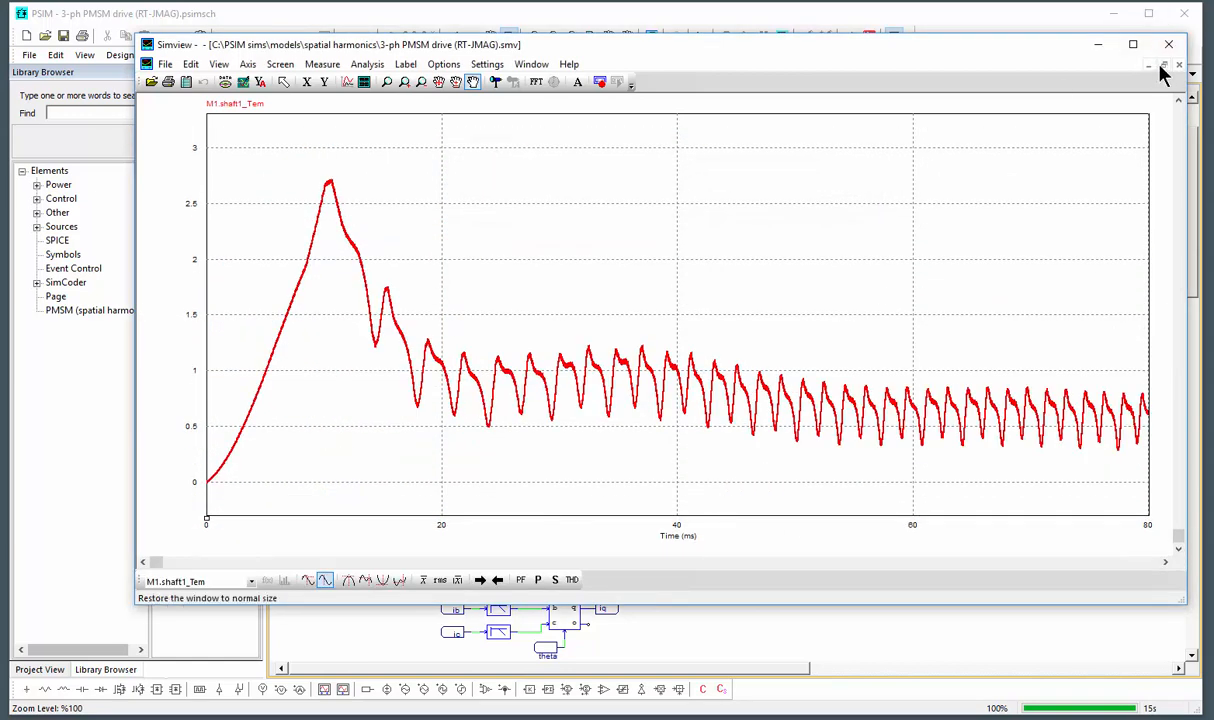
{"action": "left_click", "coordinate": [1165, 66]}
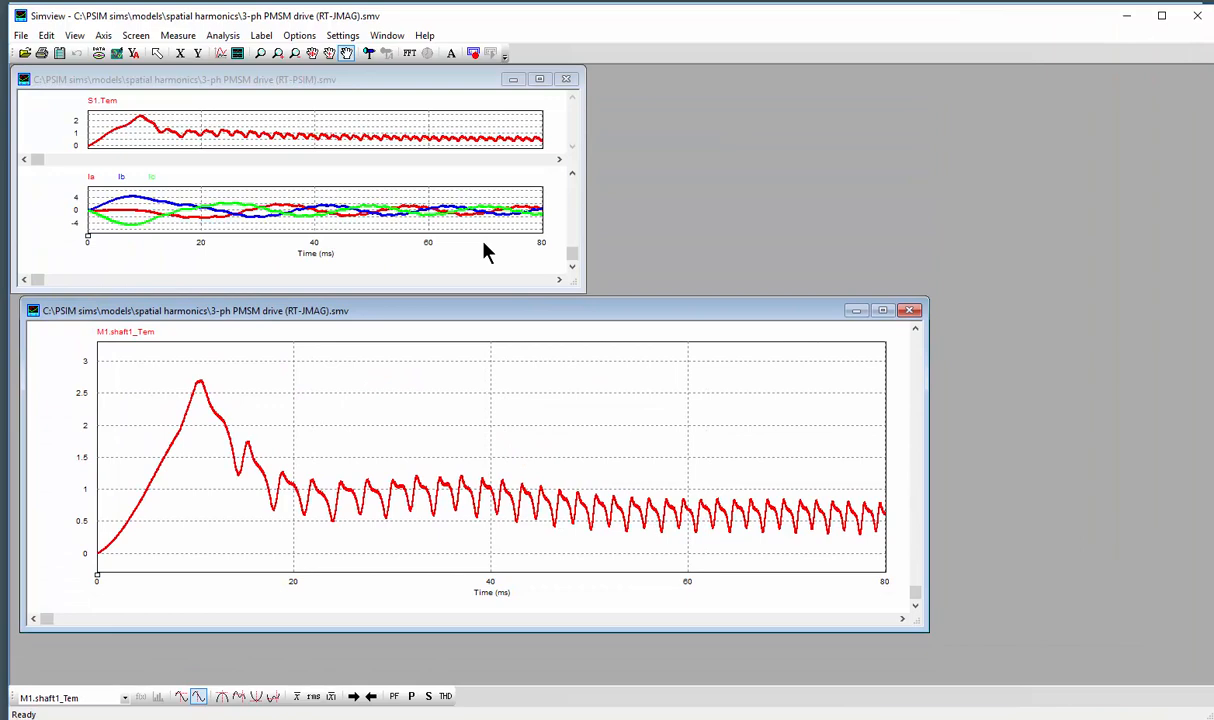
{"action": "left_click", "coordinate": [137, 36]}
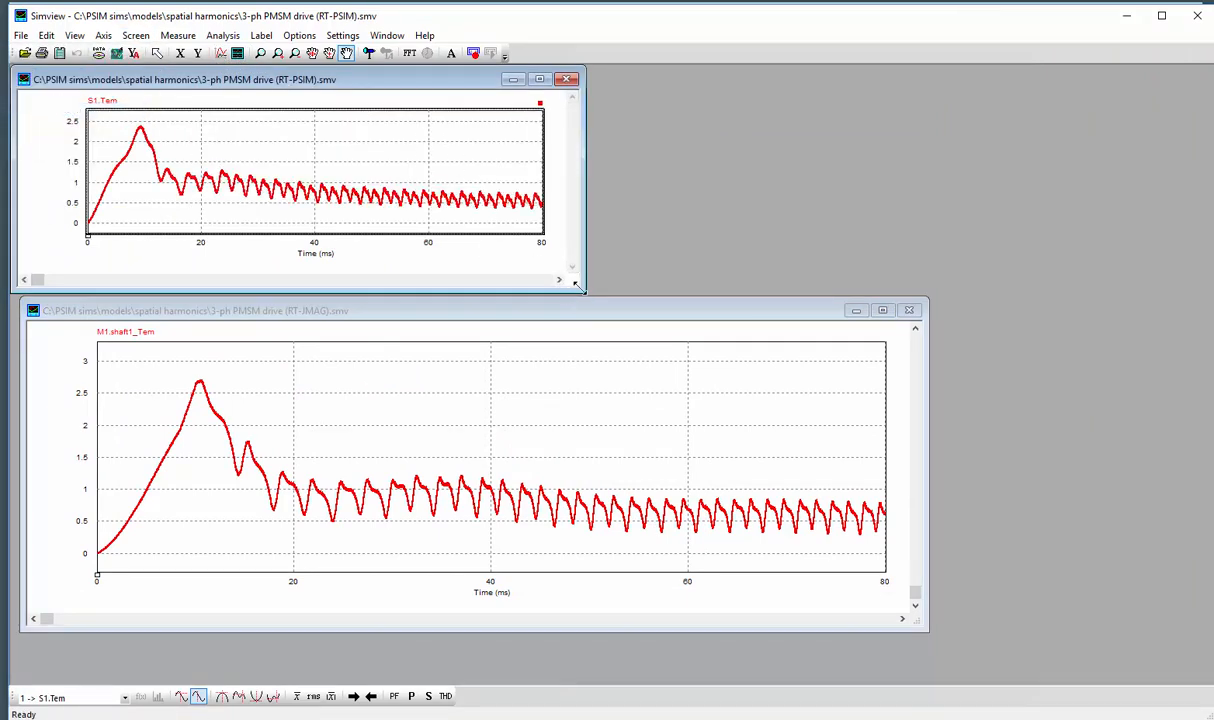
{"action": "left_click", "coordinate": [541, 79]}
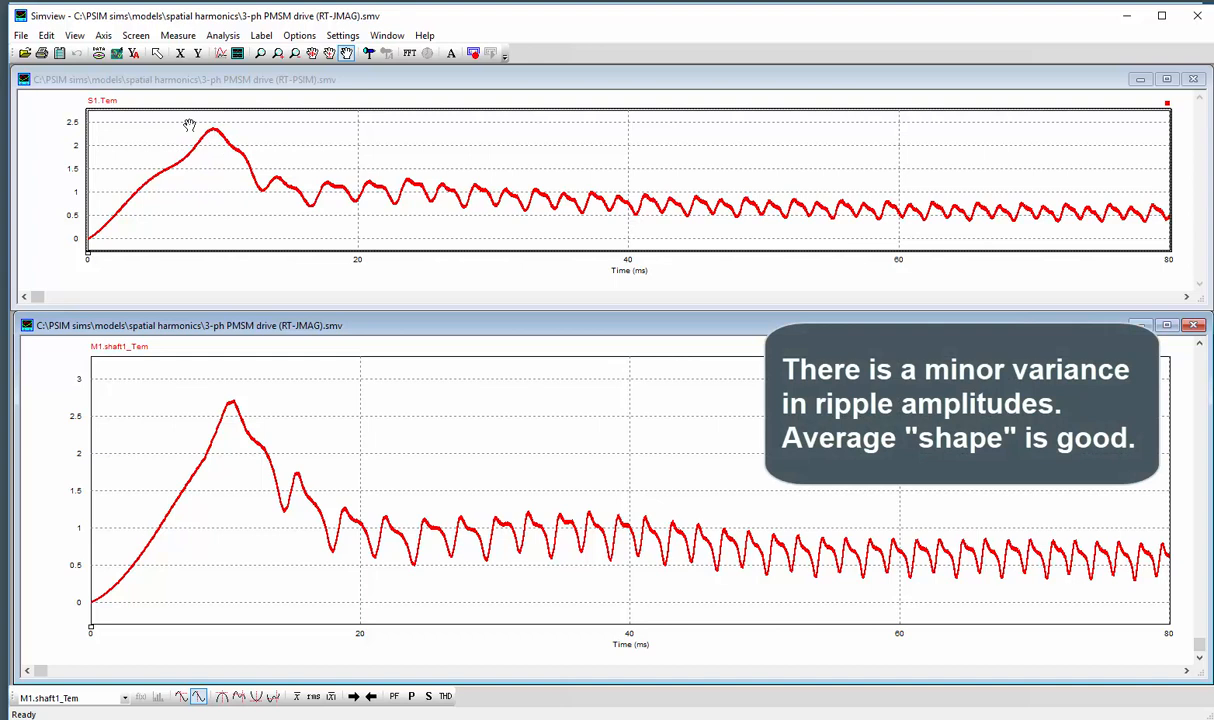
{"action": "mouse_move", "coordinate": [1131, 526]}
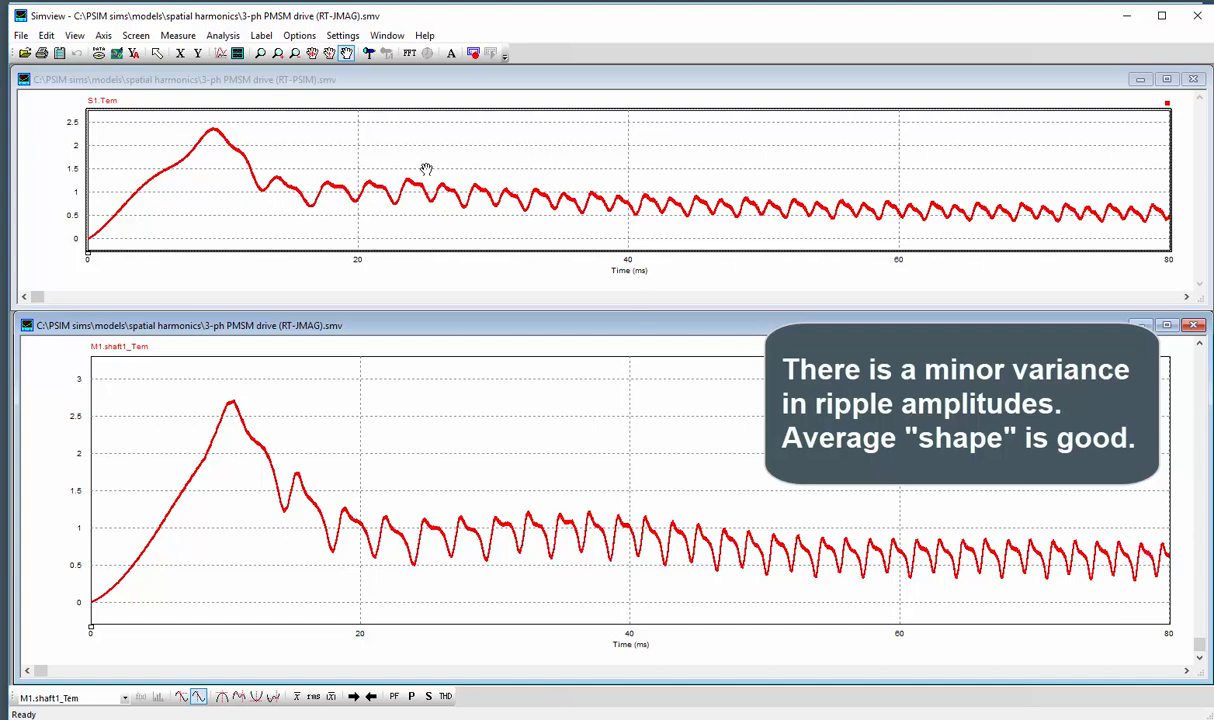
{"action": "mouse_move", "coordinate": [158, 211]}
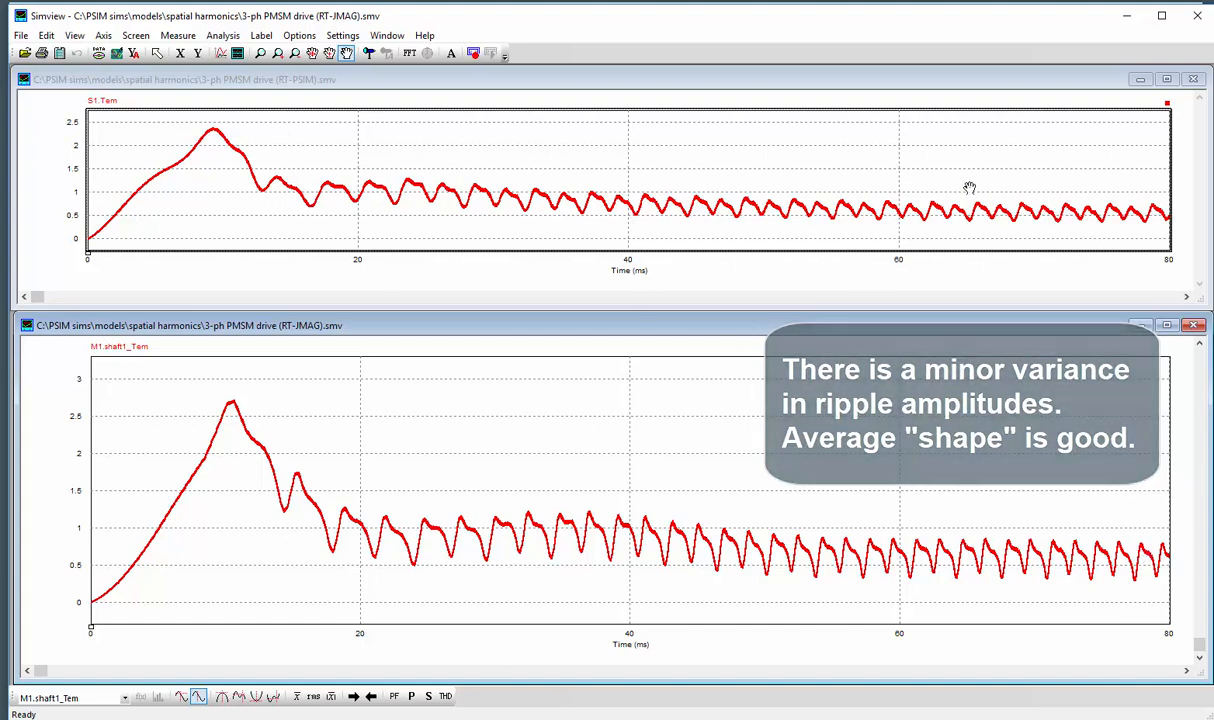
{"action": "left_click", "coordinate": [263, 55]}
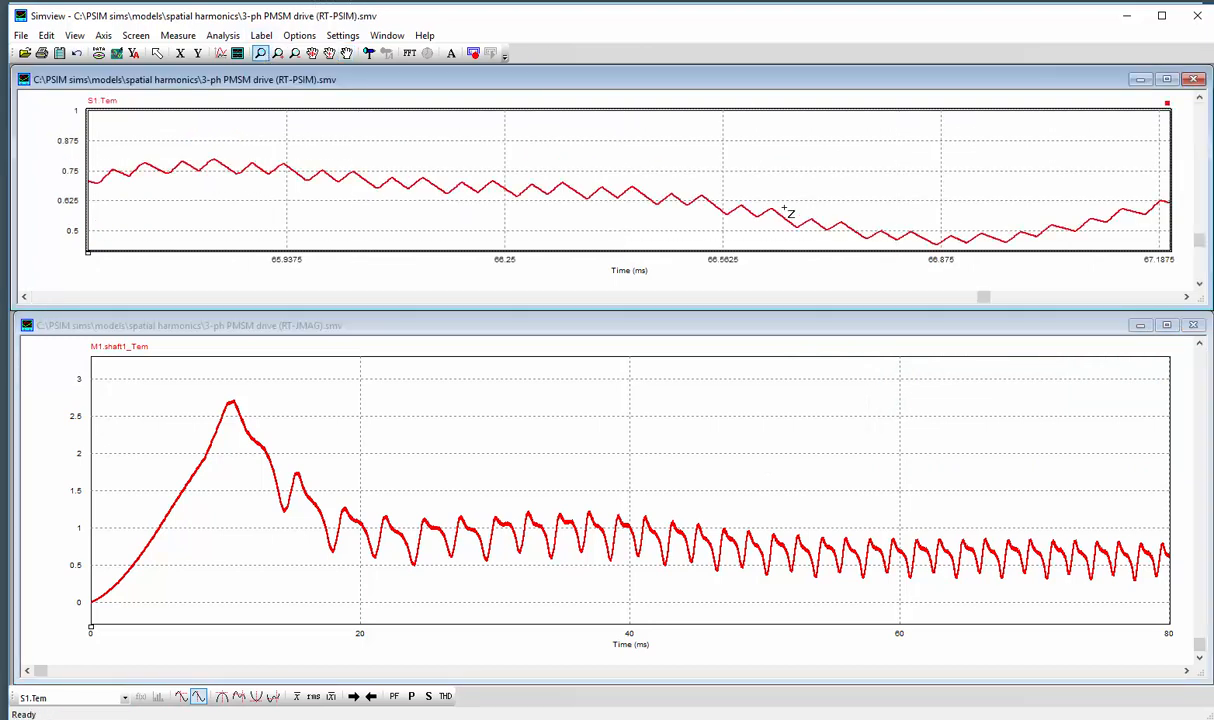
{"action": "mouse_move", "coordinate": [746, 194]}
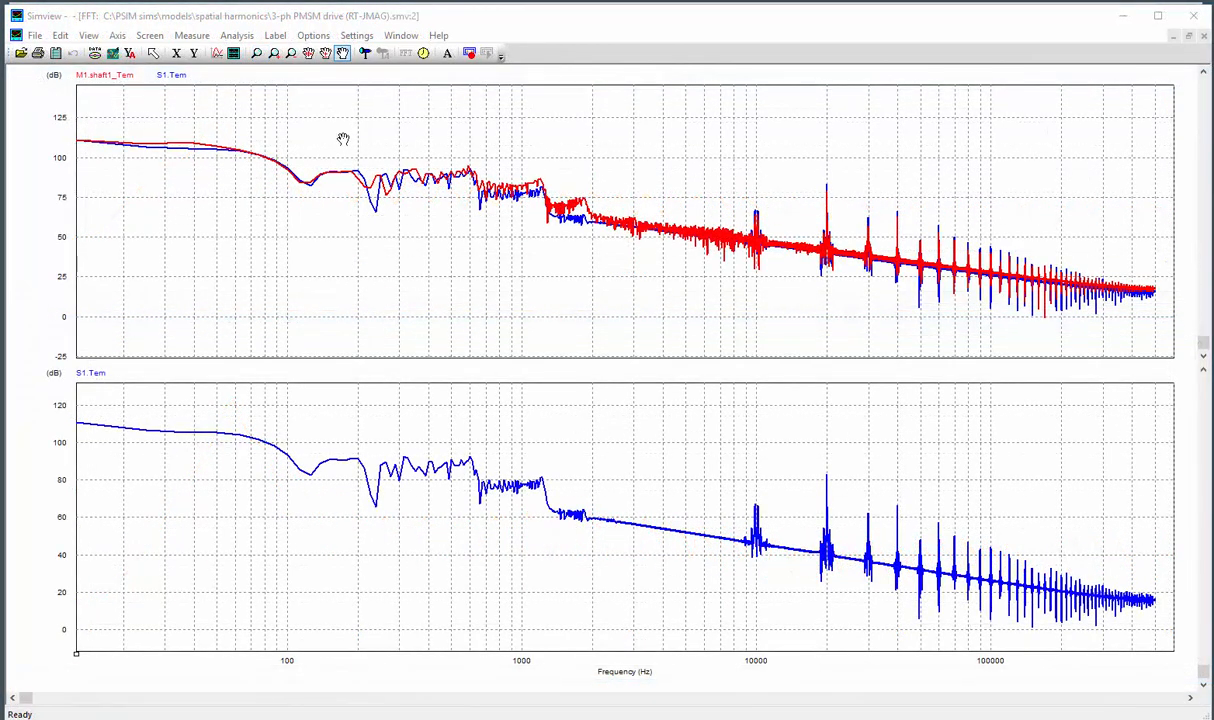
{"action": "mouse_move", "coordinate": [85, 307]}
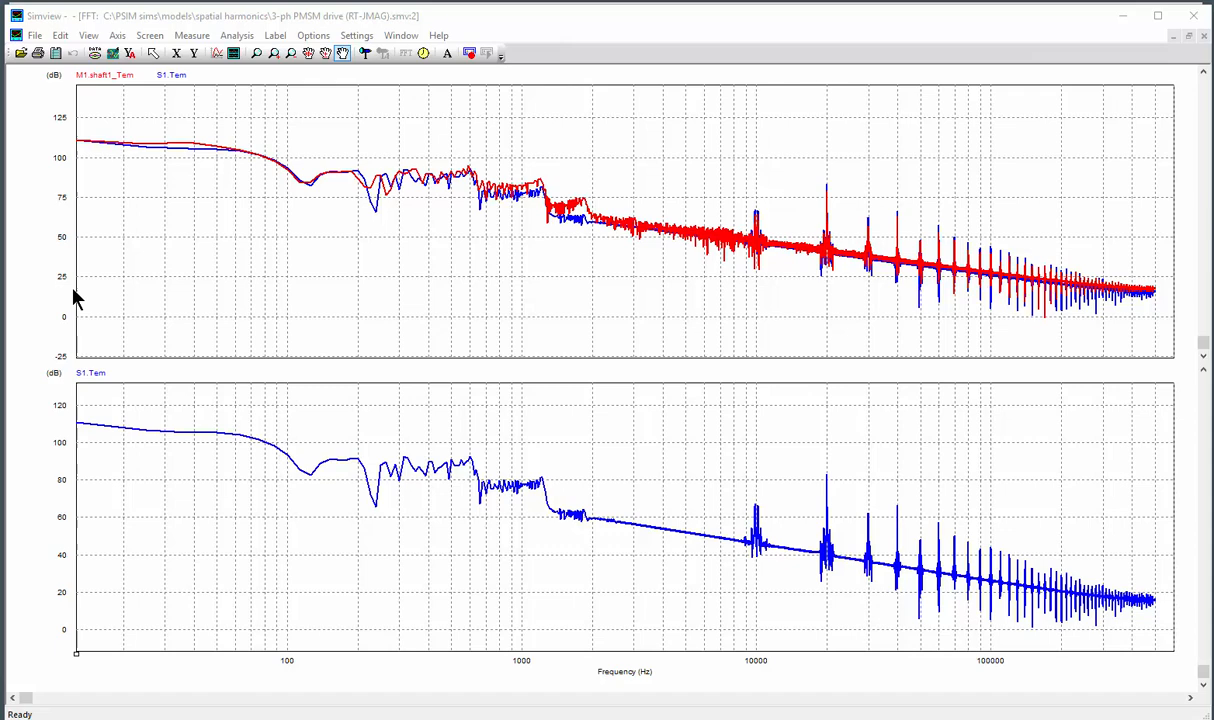
{"action": "mouse_move", "coordinate": [203, 170]}
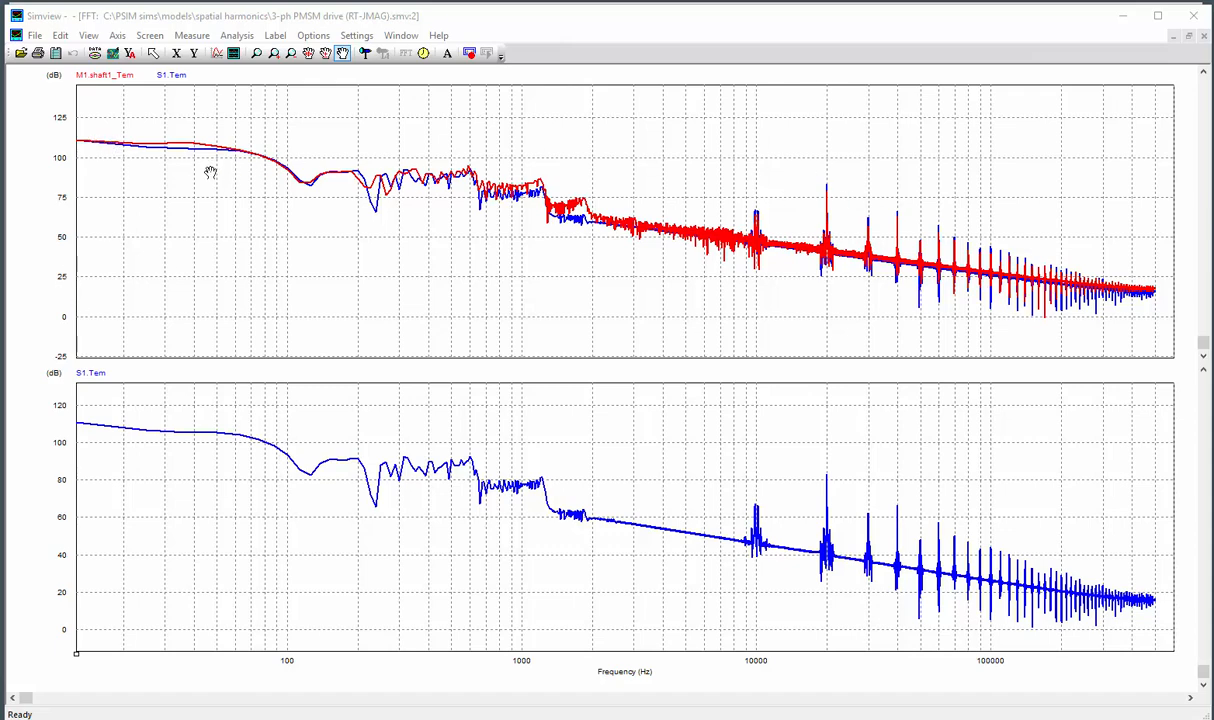
{"action": "mouse_move", "coordinate": [132, 150]}
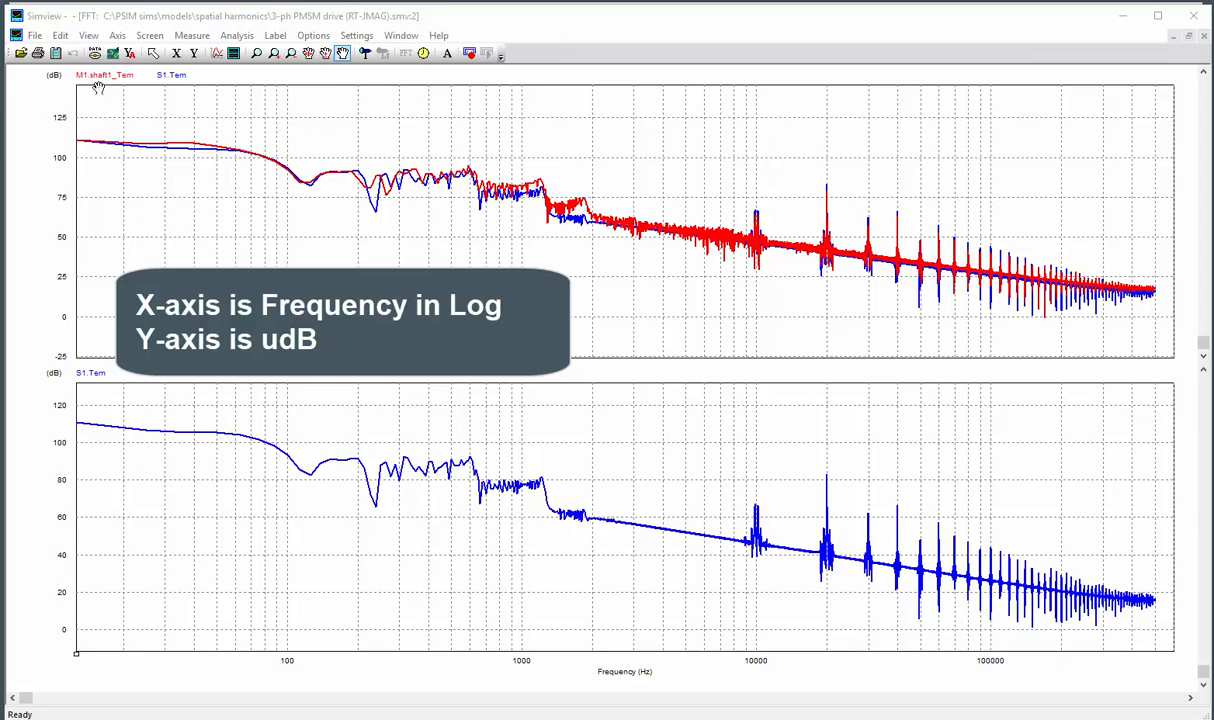
{"action": "mouse_move", "coordinate": [258, 161]}
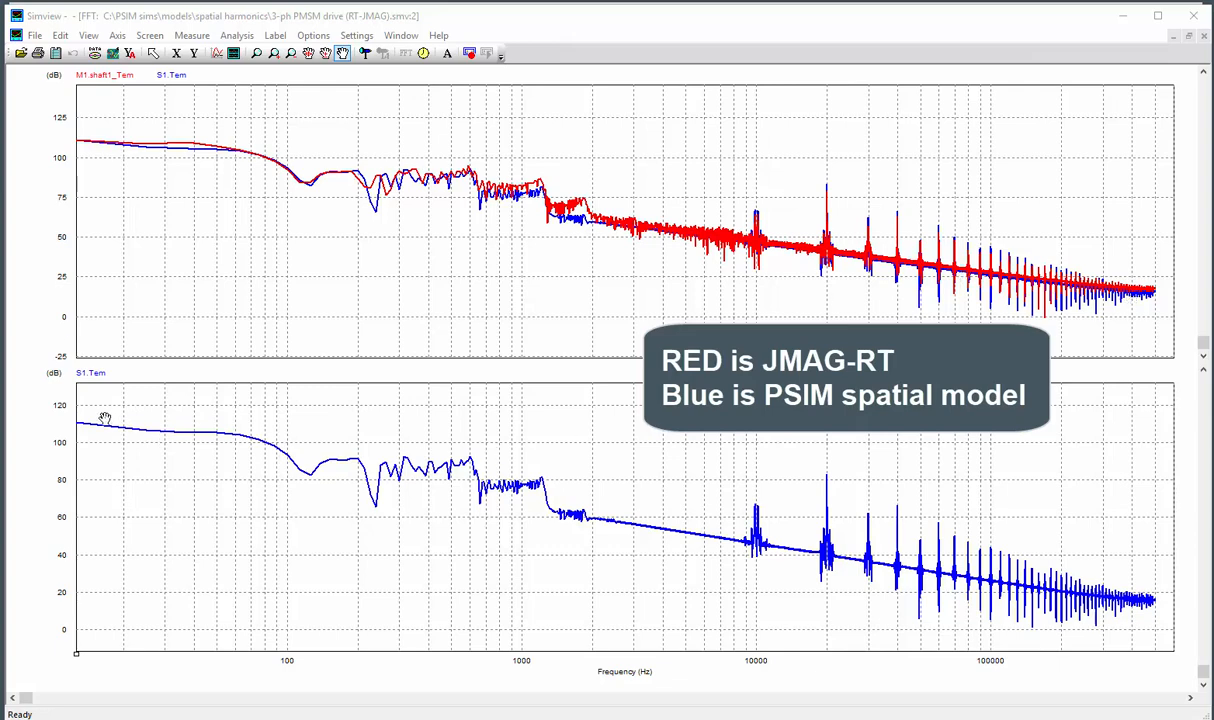
{"action": "mouse_move", "coordinate": [466, 498]}
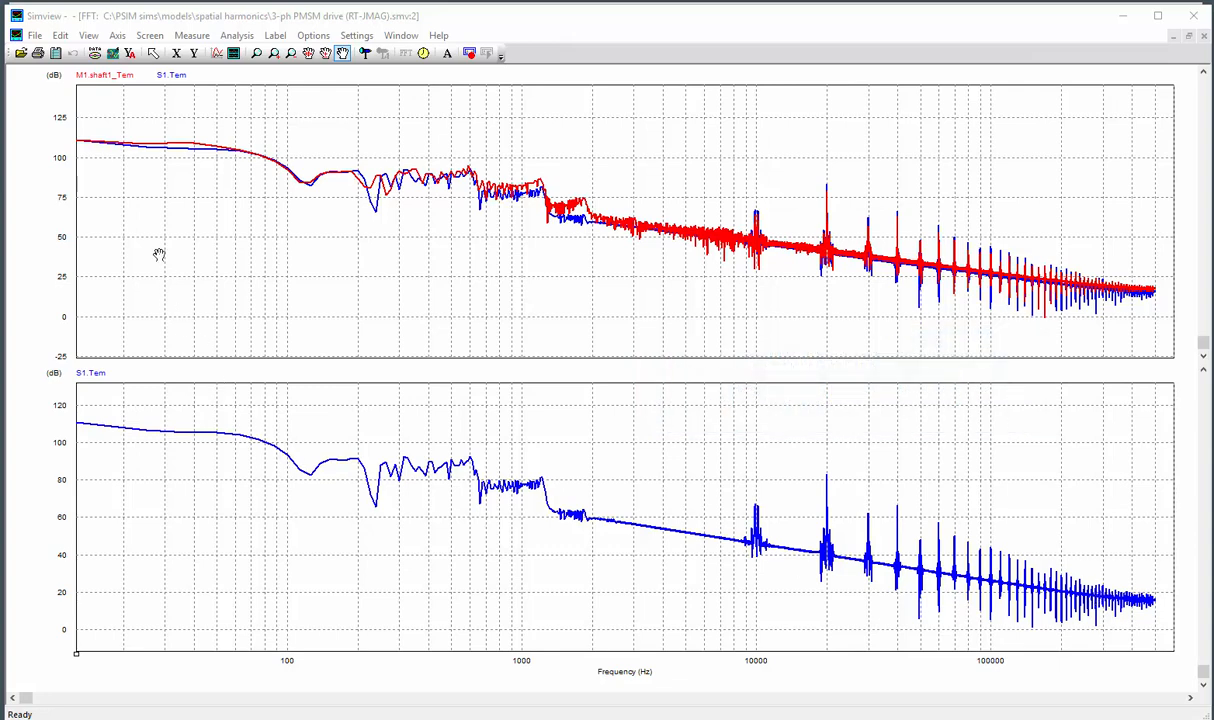
{"action": "mouse_move", "coordinate": [343, 191]}
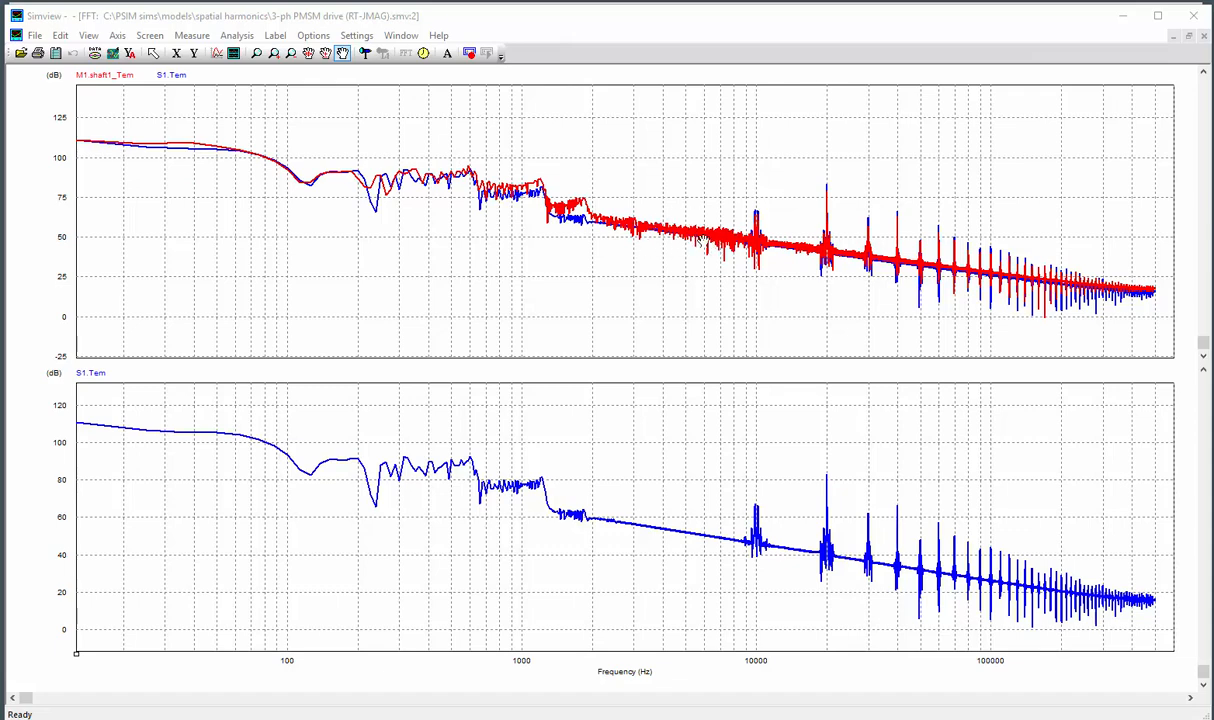
{"action": "mouse_move", "coordinate": [702, 245]}
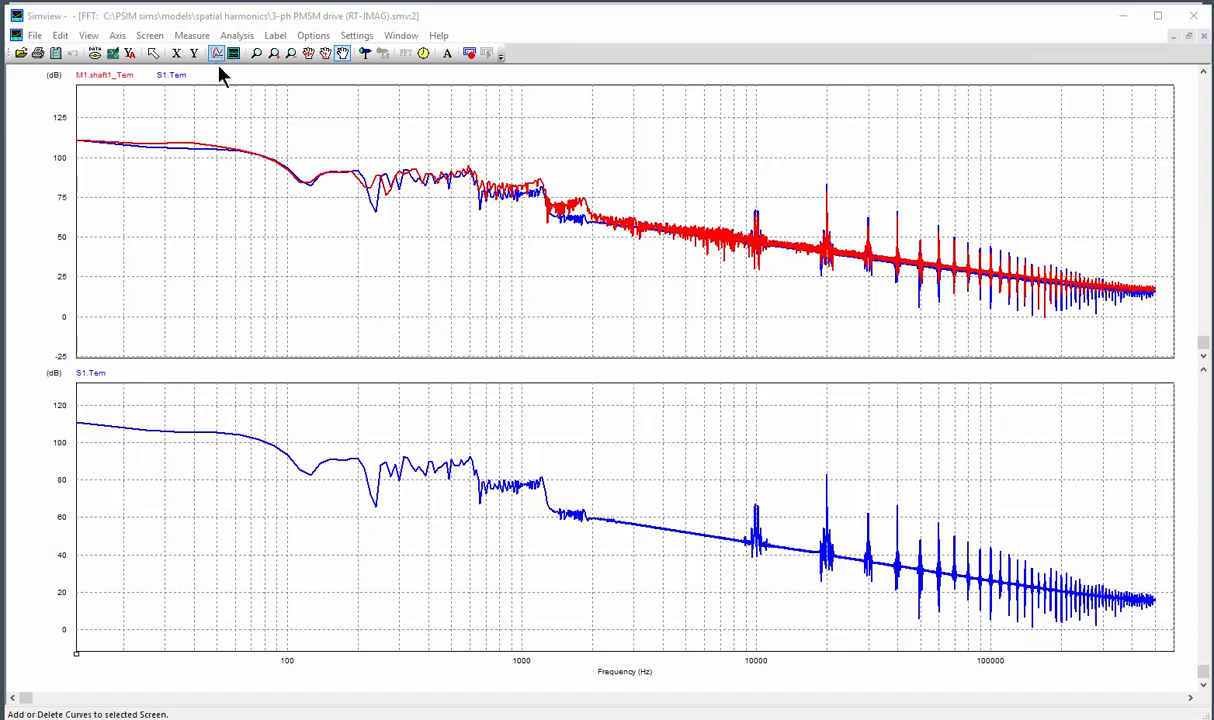
Step: Swap the top spectrum to phase current Ia from both the JMAG-RT and RT-PSIM drives
{"action": "left_click", "coordinate": [205, 54]}
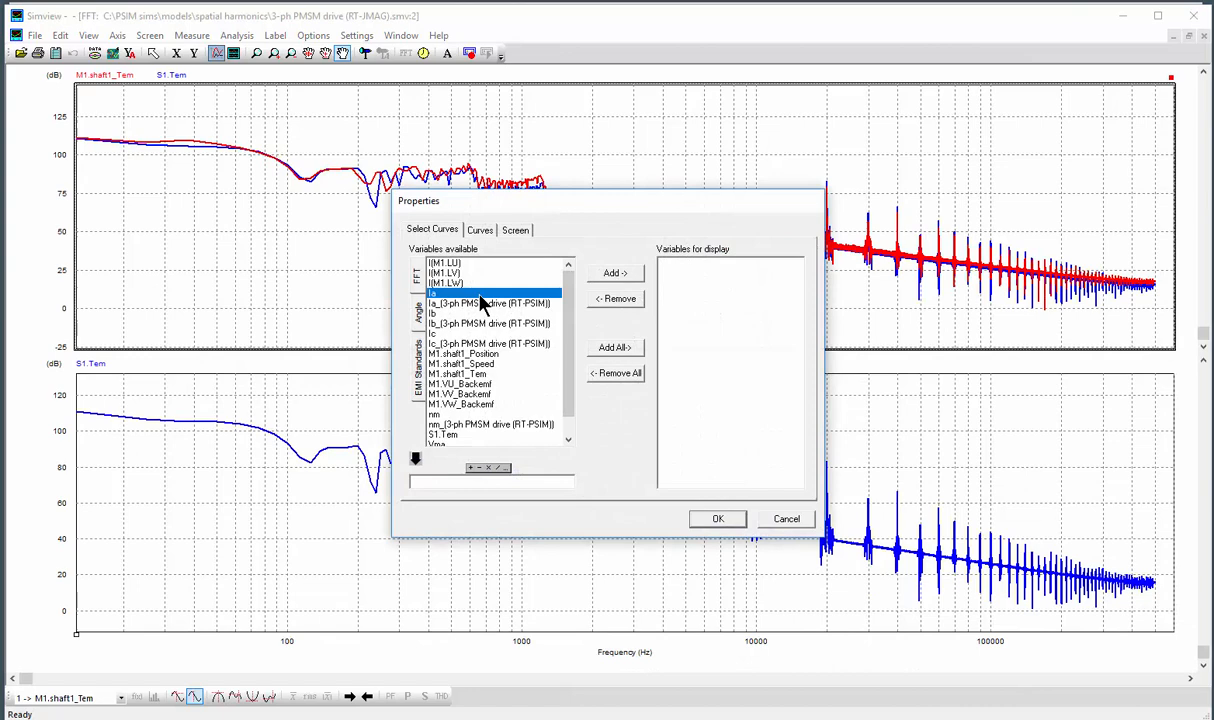
{"action": "left_click", "coordinate": [615, 273]}
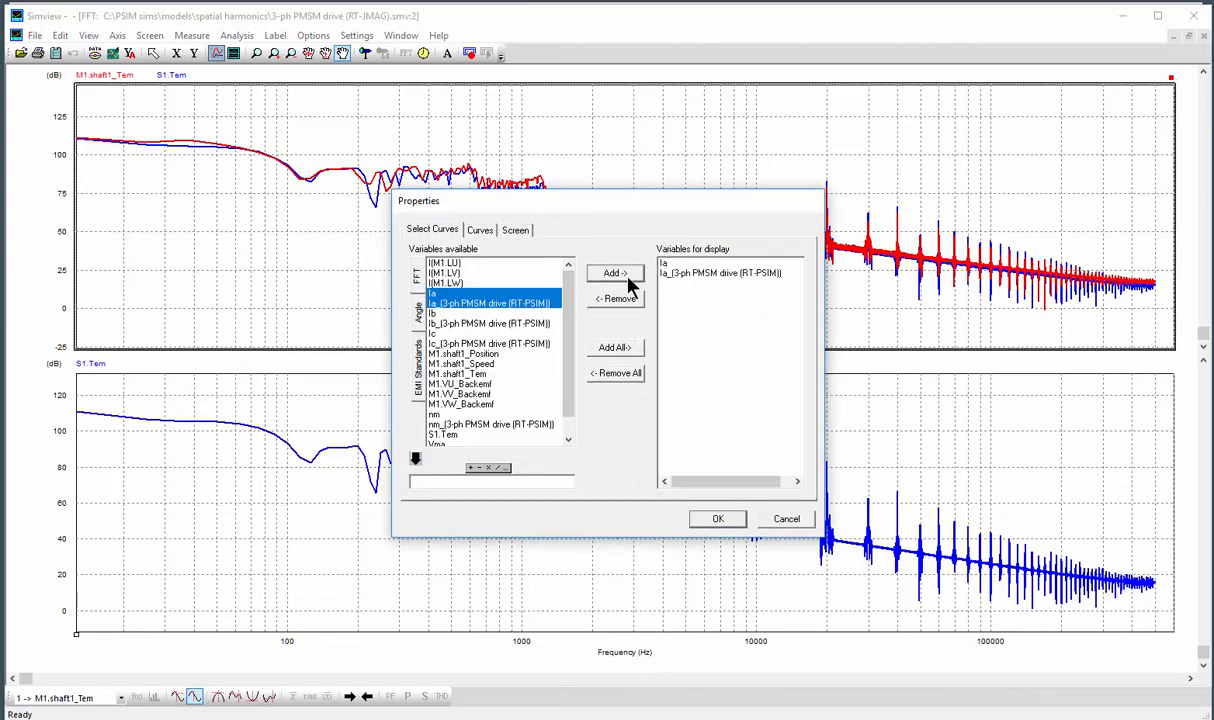
{"action": "left_click", "coordinate": [717, 519]}
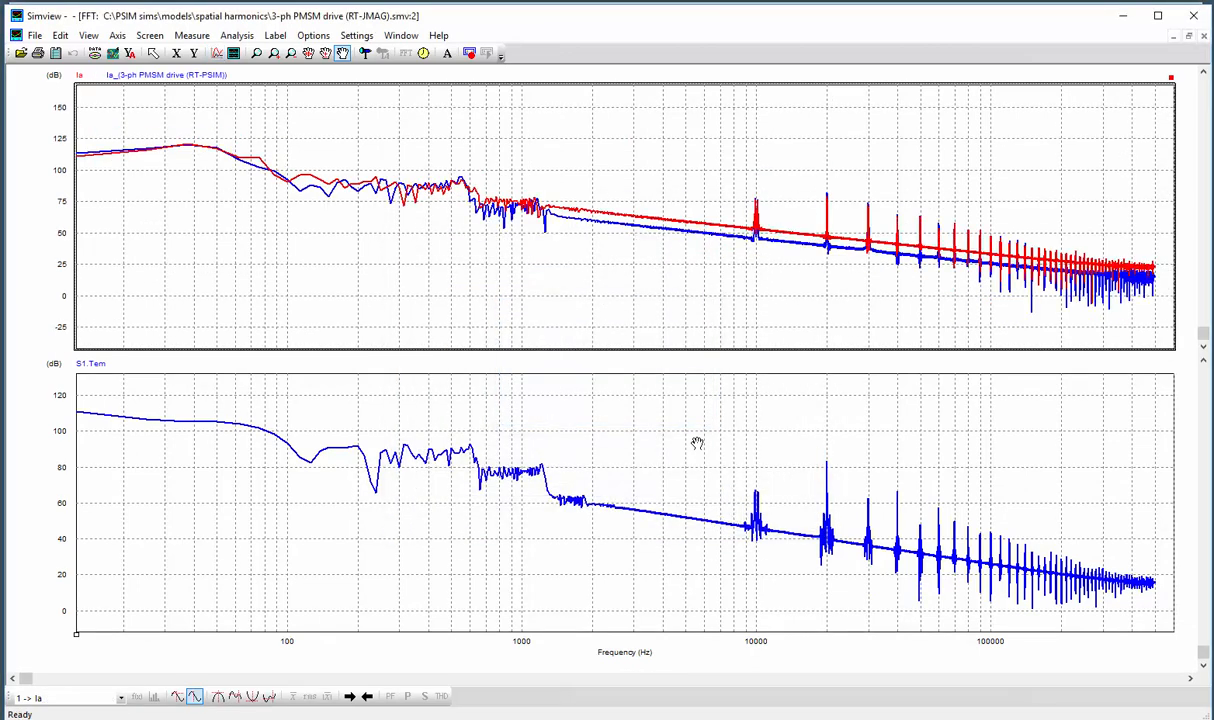
{"action": "left_click", "coordinate": [147, 35]}
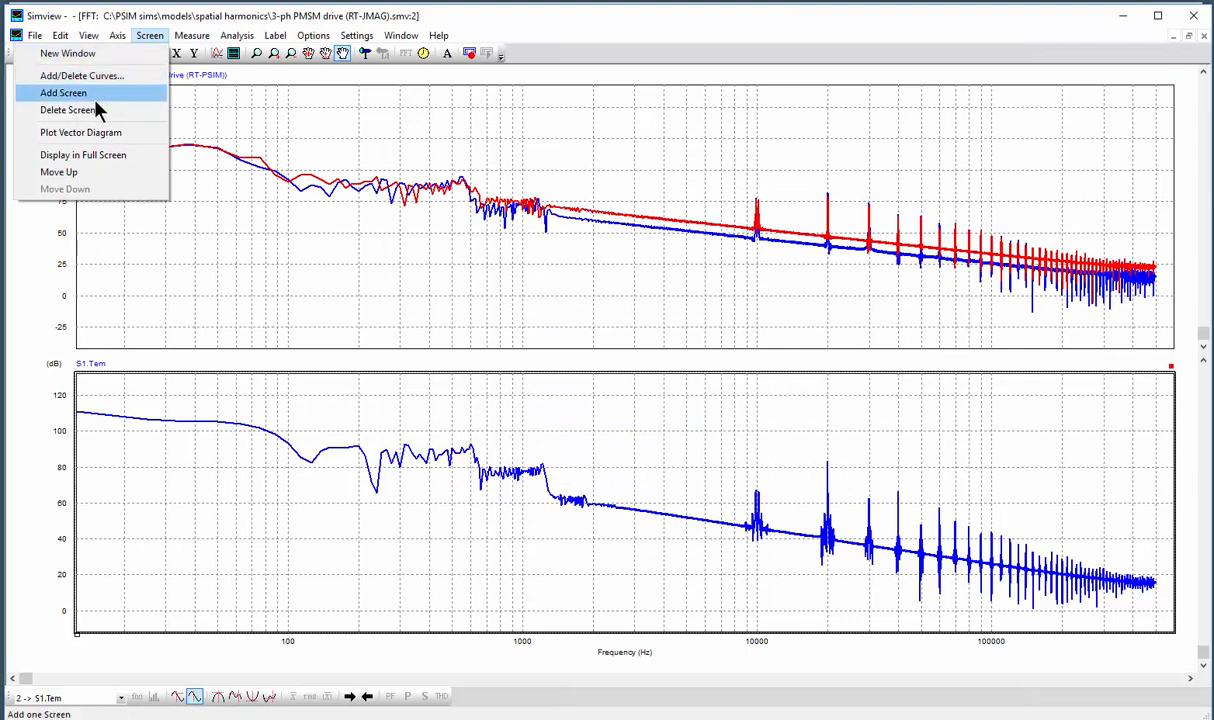
{"action": "left_click", "coordinate": [68, 108]}
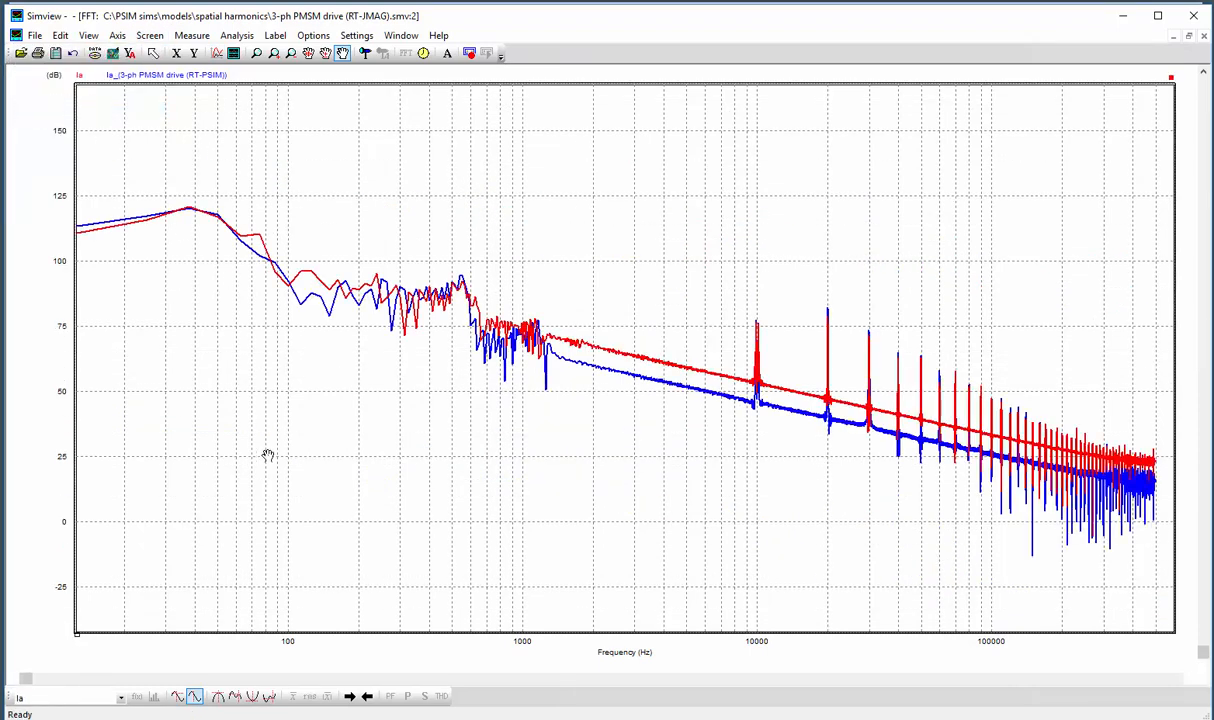
{"action": "mouse_move", "coordinate": [207, 415]}
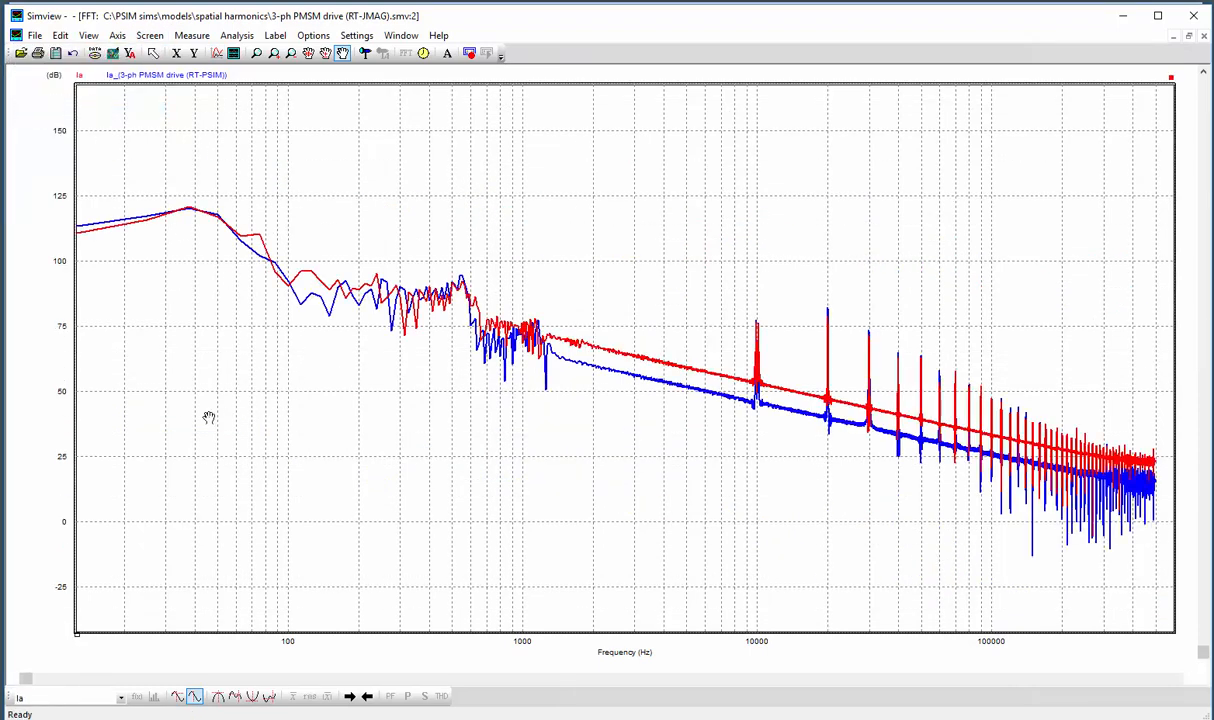
{"action": "mouse_move", "coordinate": [257, 295]}
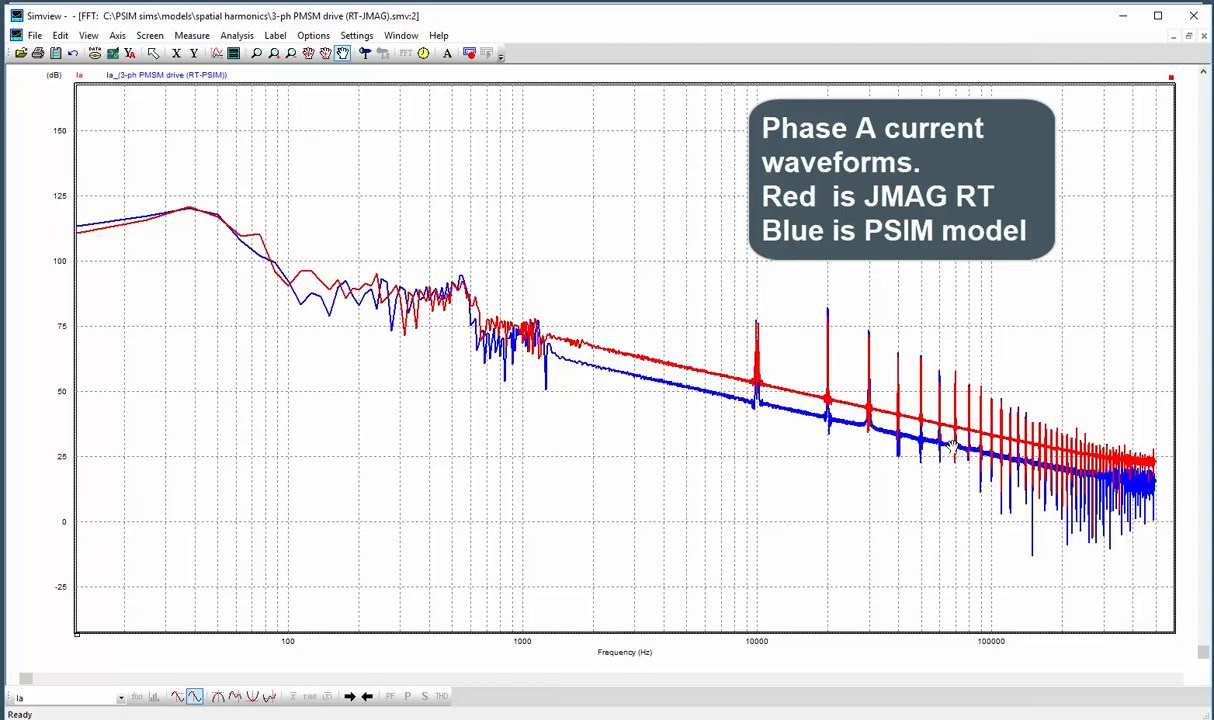
{"action": "mouse_move", "coordinate": [823, 398]}
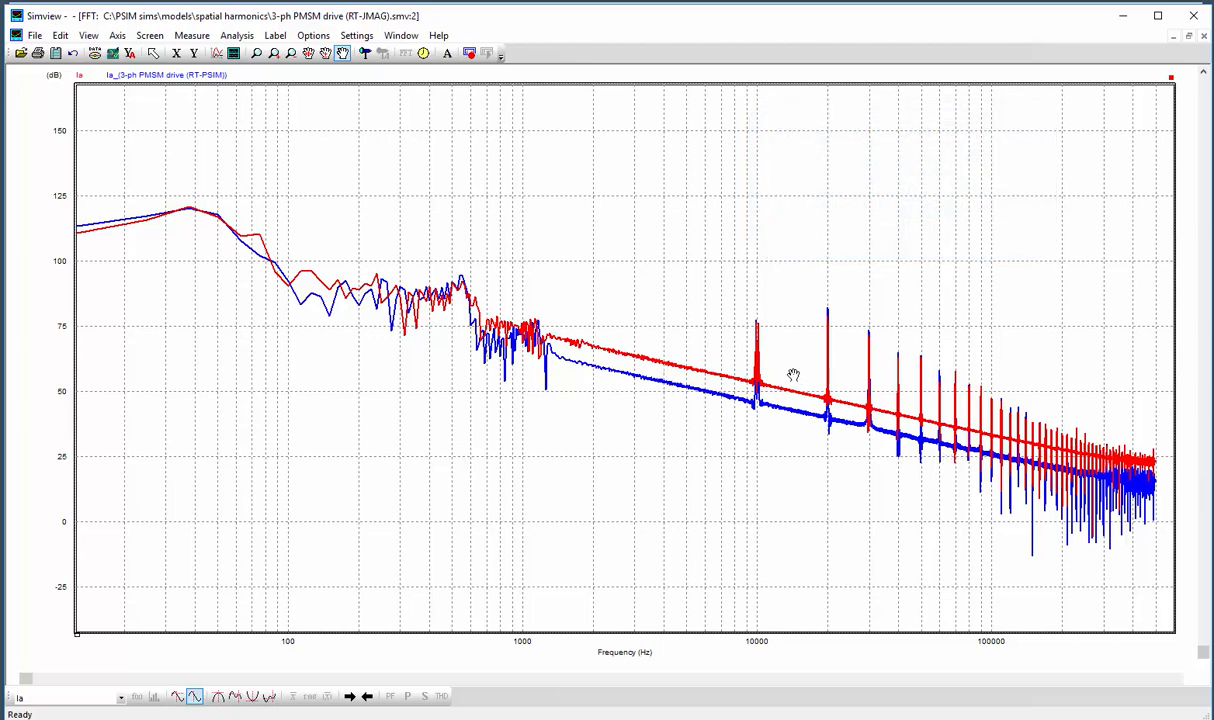
{"action": "mouse_move", "coordinate": [993, 422]}
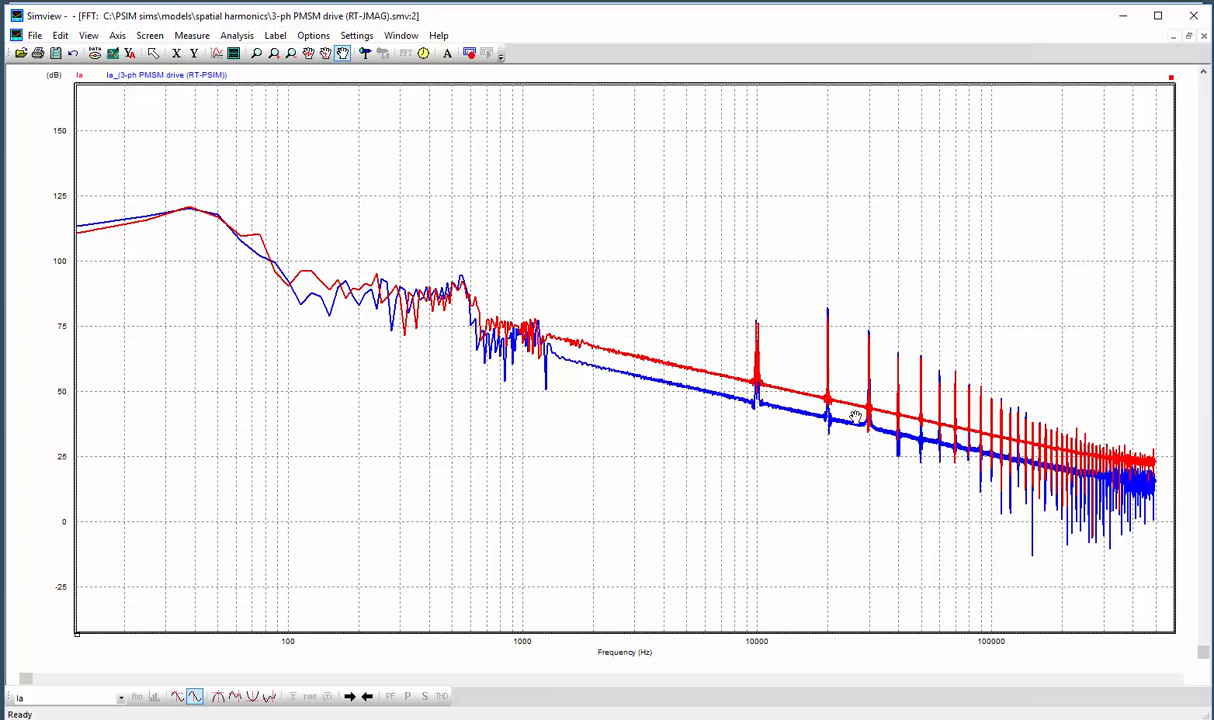
{"action": "mouse_move", "coordinate": [673, 462]}
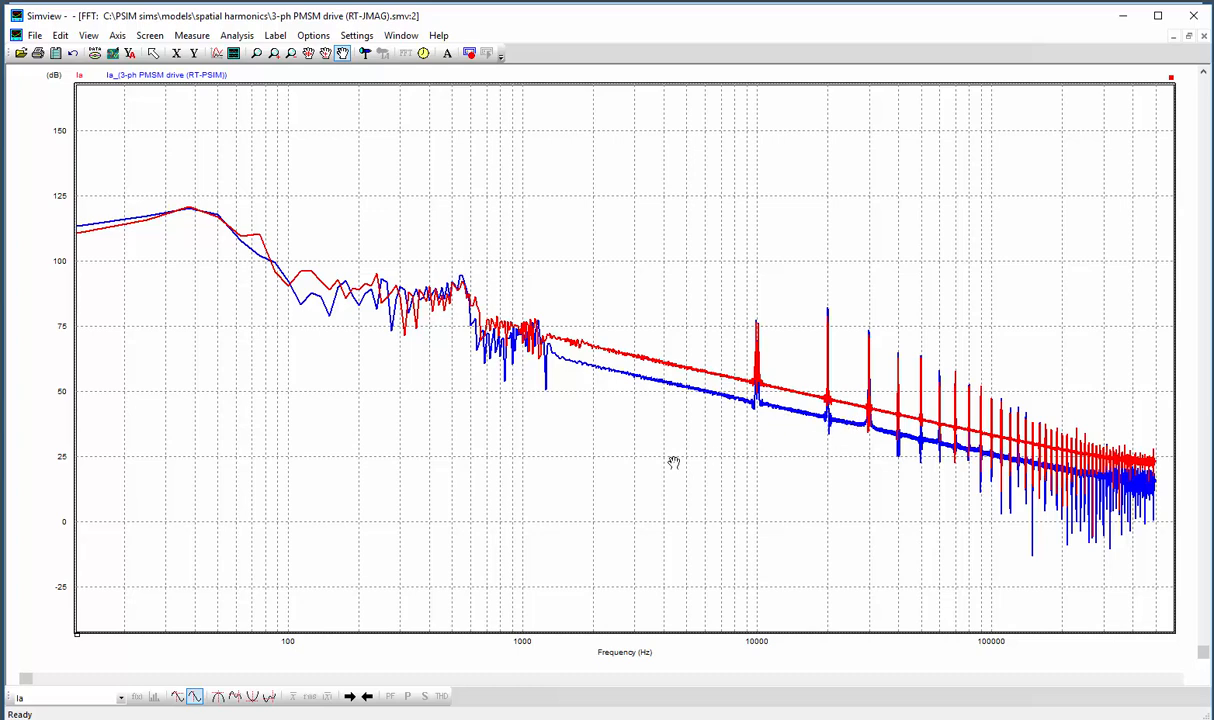
{"action": "mouse_move", "coordinate": [726, 430]}
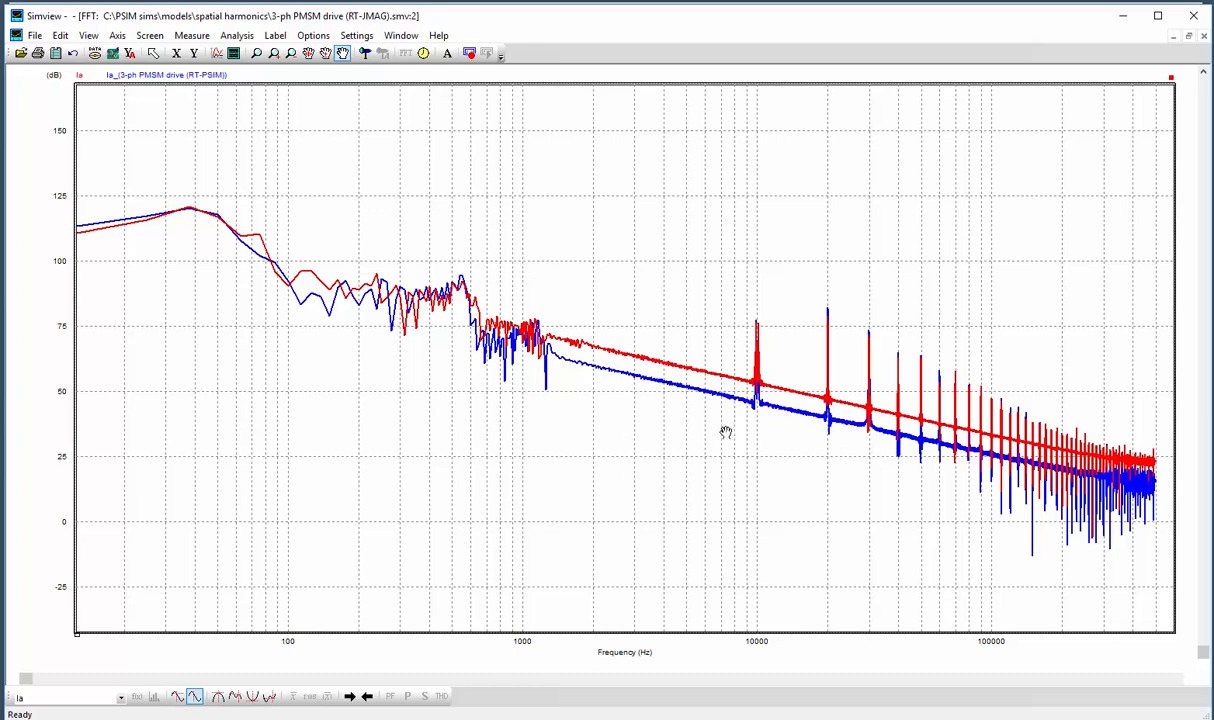
{"action": "mouse_move", "coordinate": [678, 408]}
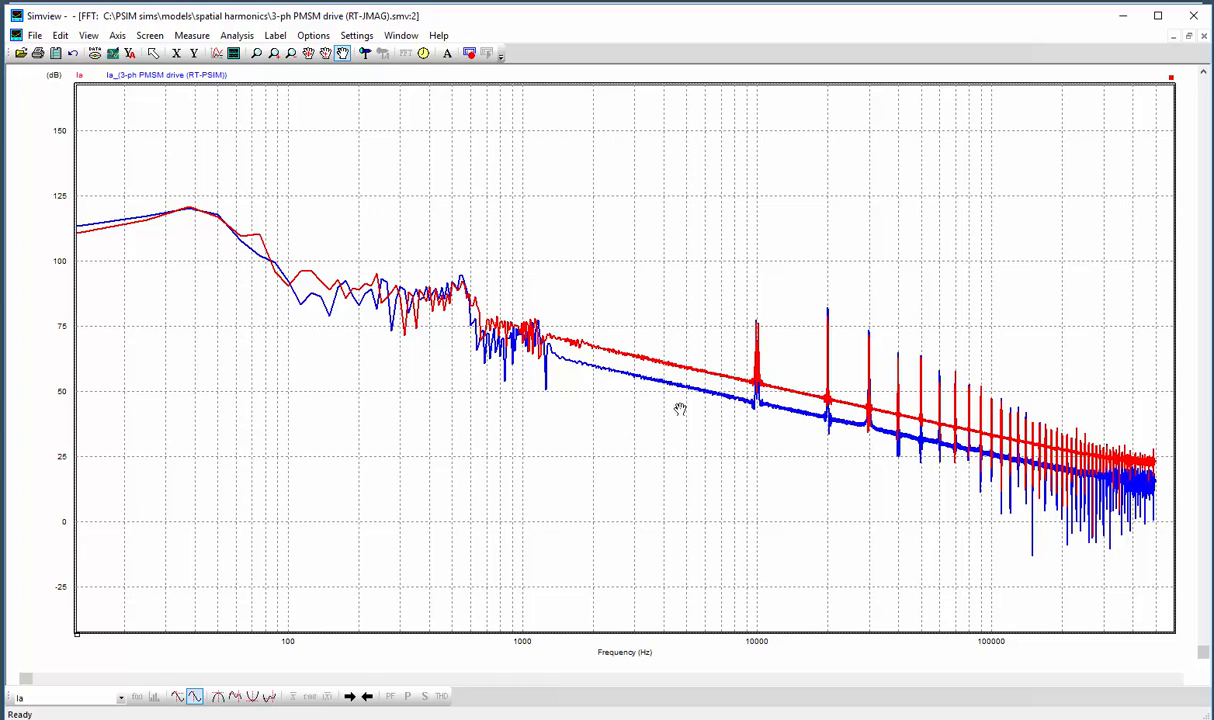
{"action": "mouse_move", "coordinate": [565, 363]}
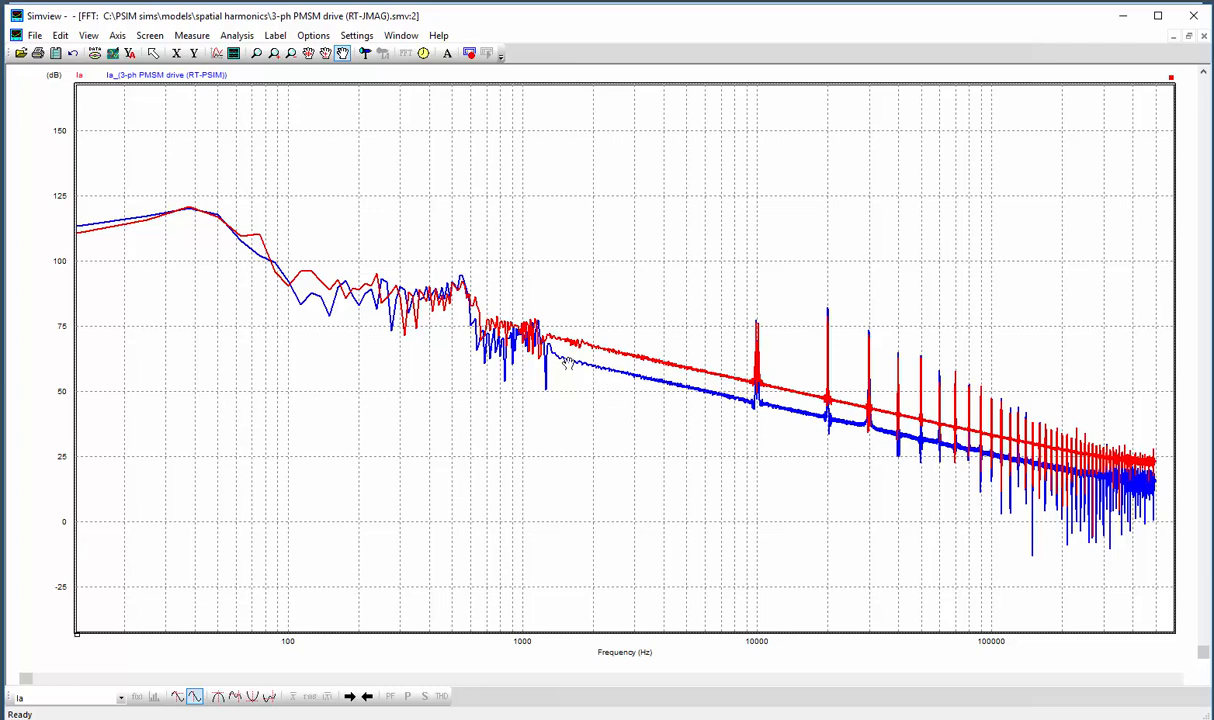
{"action": "mouse_move", "coordinate": [762, 430]}
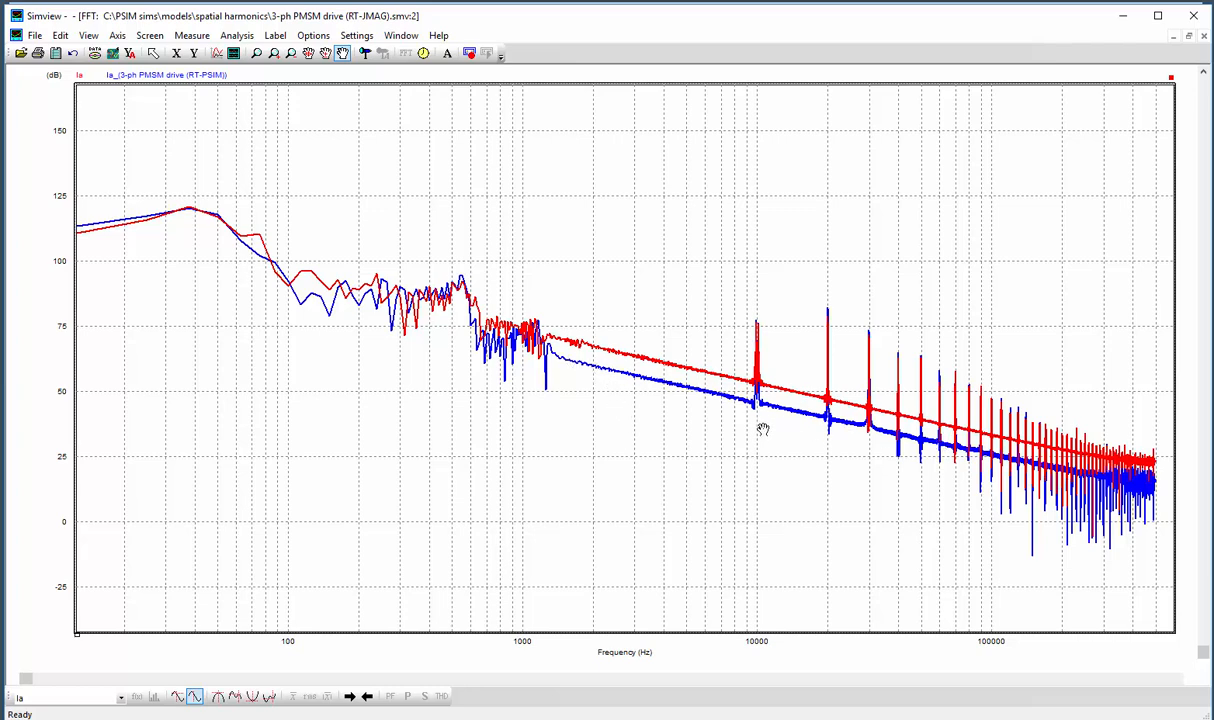
{"action": "mouse_move", "coordinate": [687, 401]}
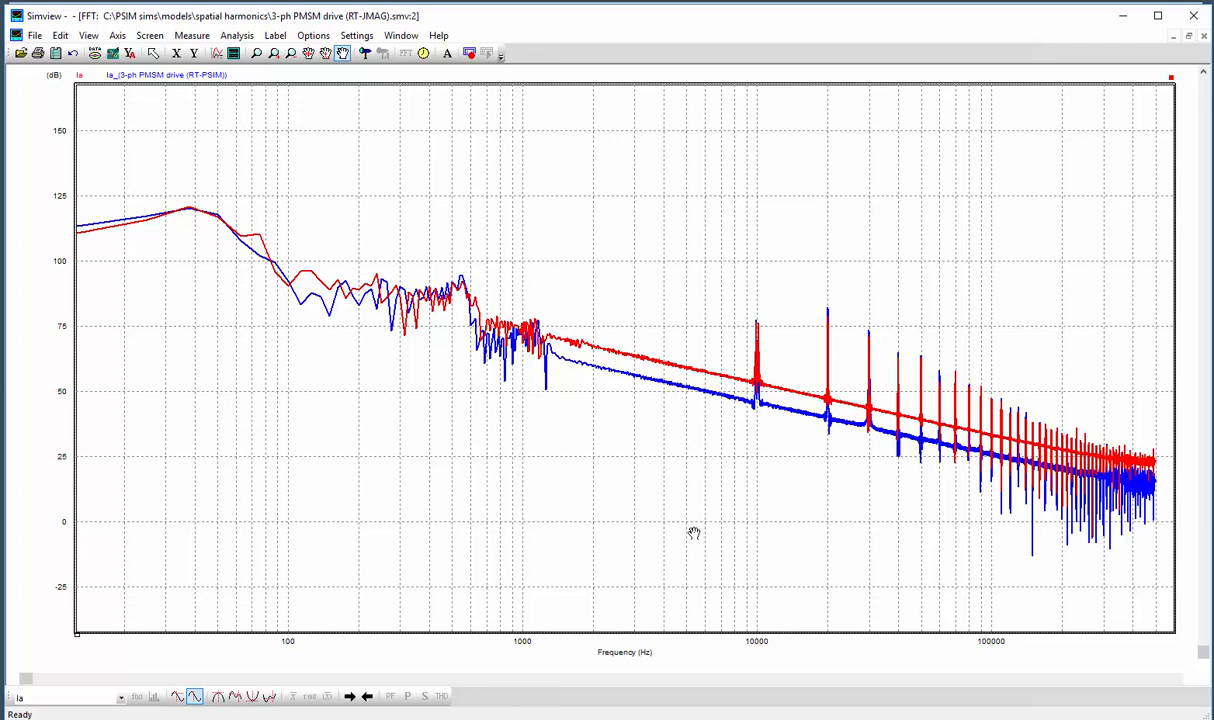
{"action": "mouse_move", "coordinate": [616, 459]}
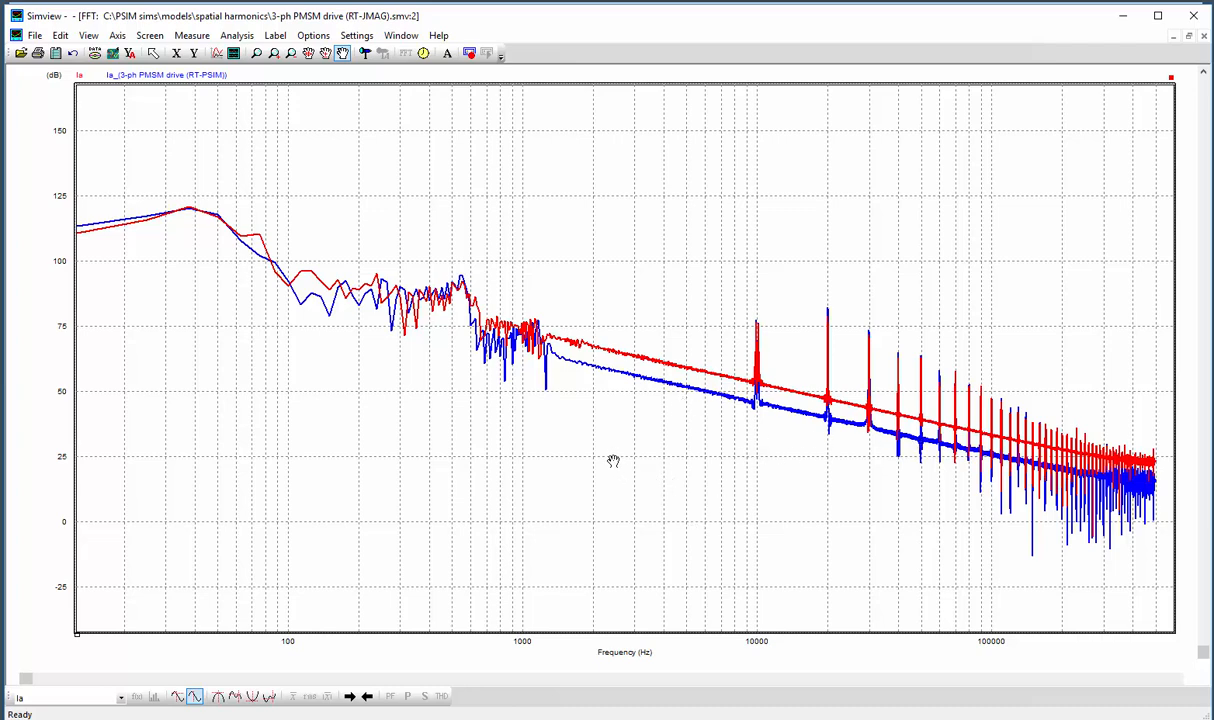
{"action": "mouse_move", "coordinate": [613, 458]}
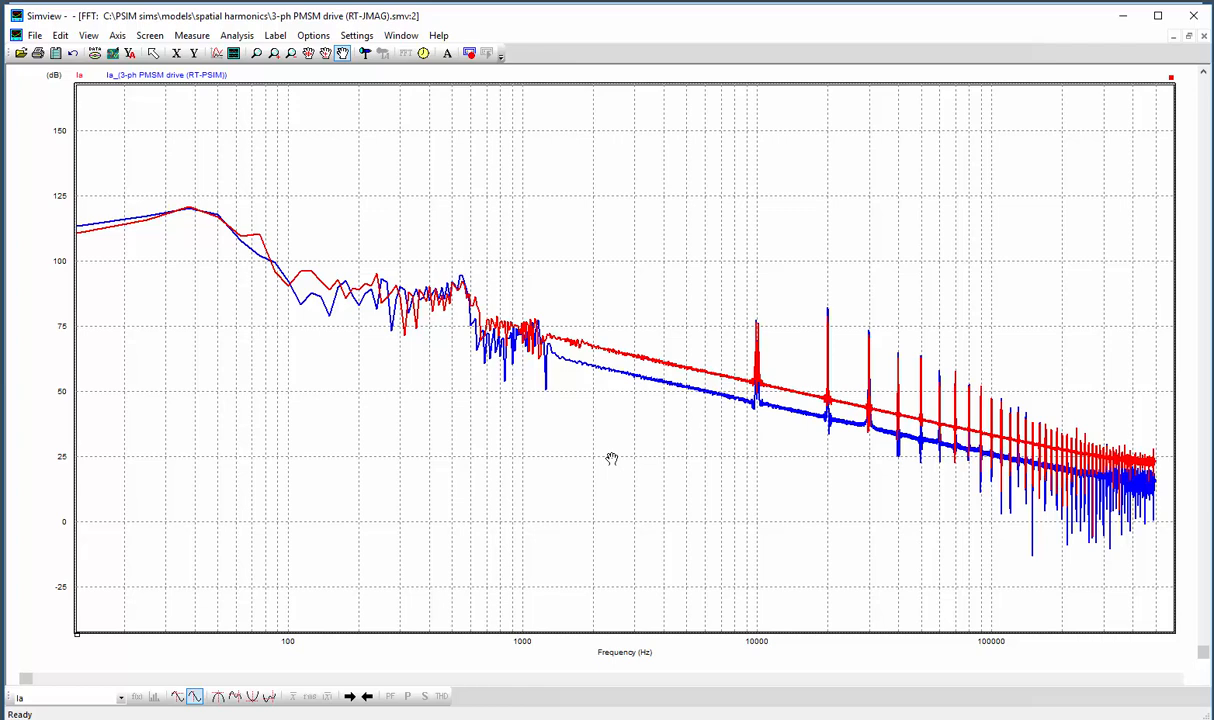
{"action": "mouse_move", "coordinate": [1102, 526]}
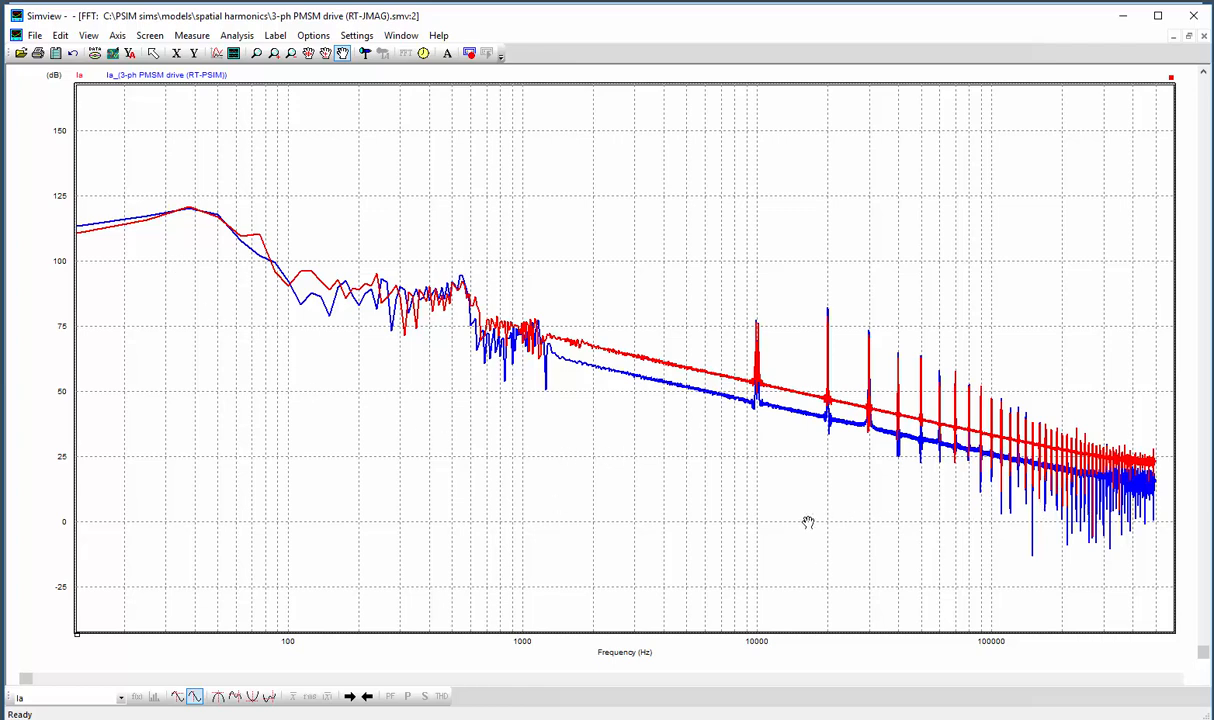
{"action": "mouse_move", "coordinate": [643, 470]}
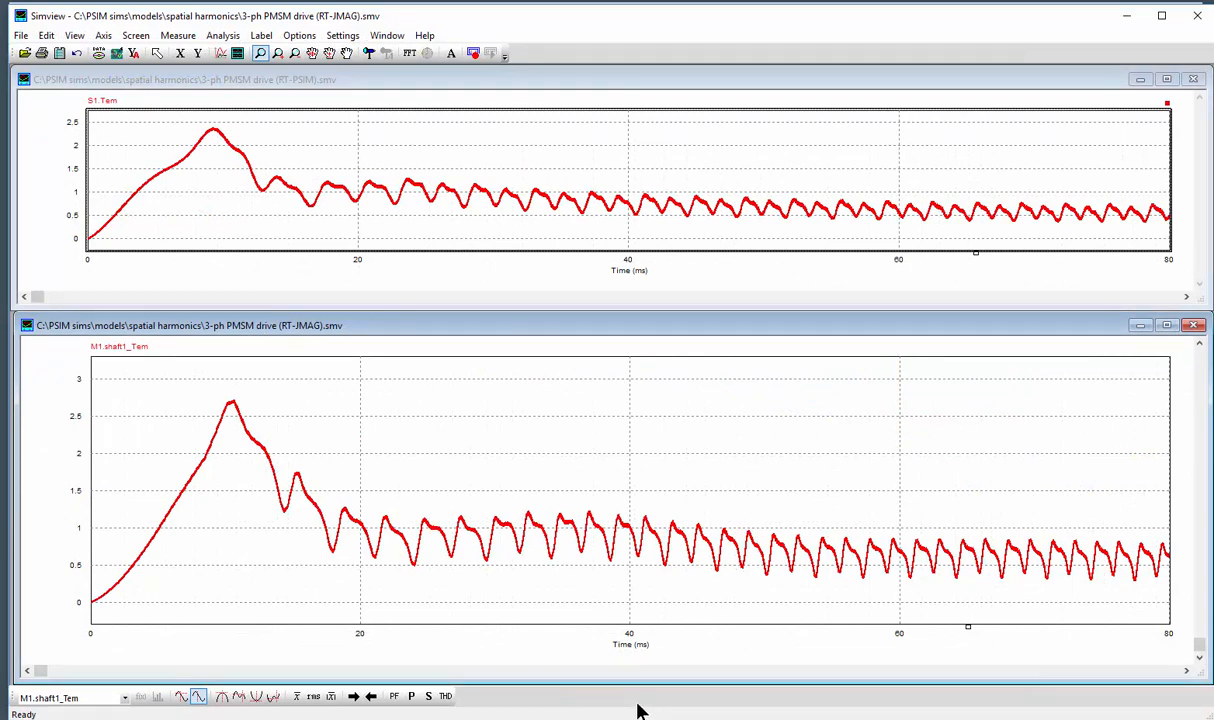
{"action": "mouse_move", "coordinate": [497, 38]}
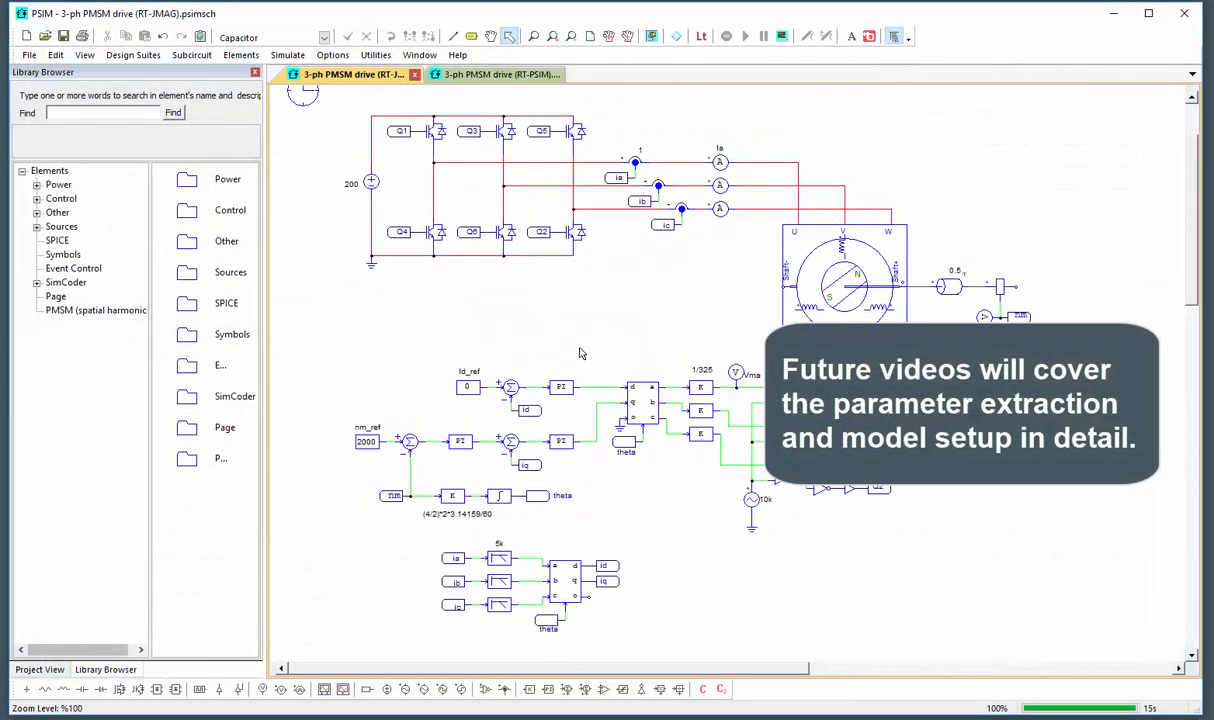
Step: Switch to the 3-ph PMSM drive (RT-PSIM) schematic and select its spatial-harmonic PMSM block
{"action": "left_click", "coordinate": [495, 74]}
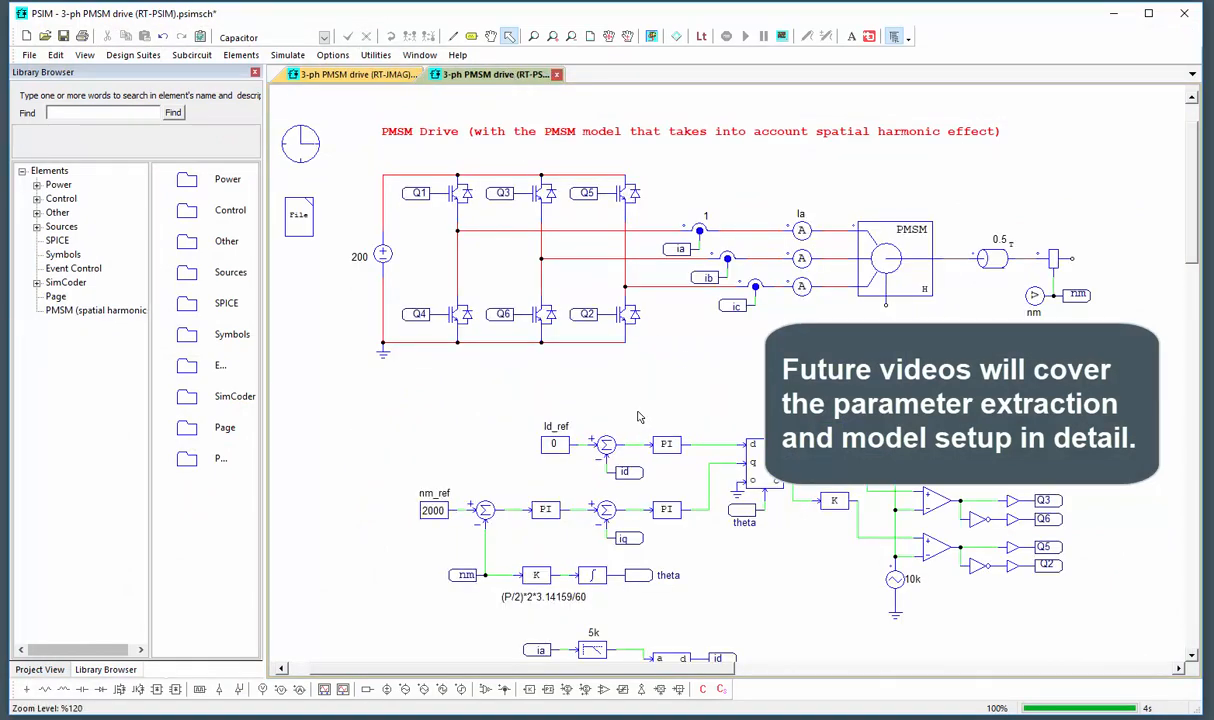
{"action": "left_click", "coordinate": [890, 258]}
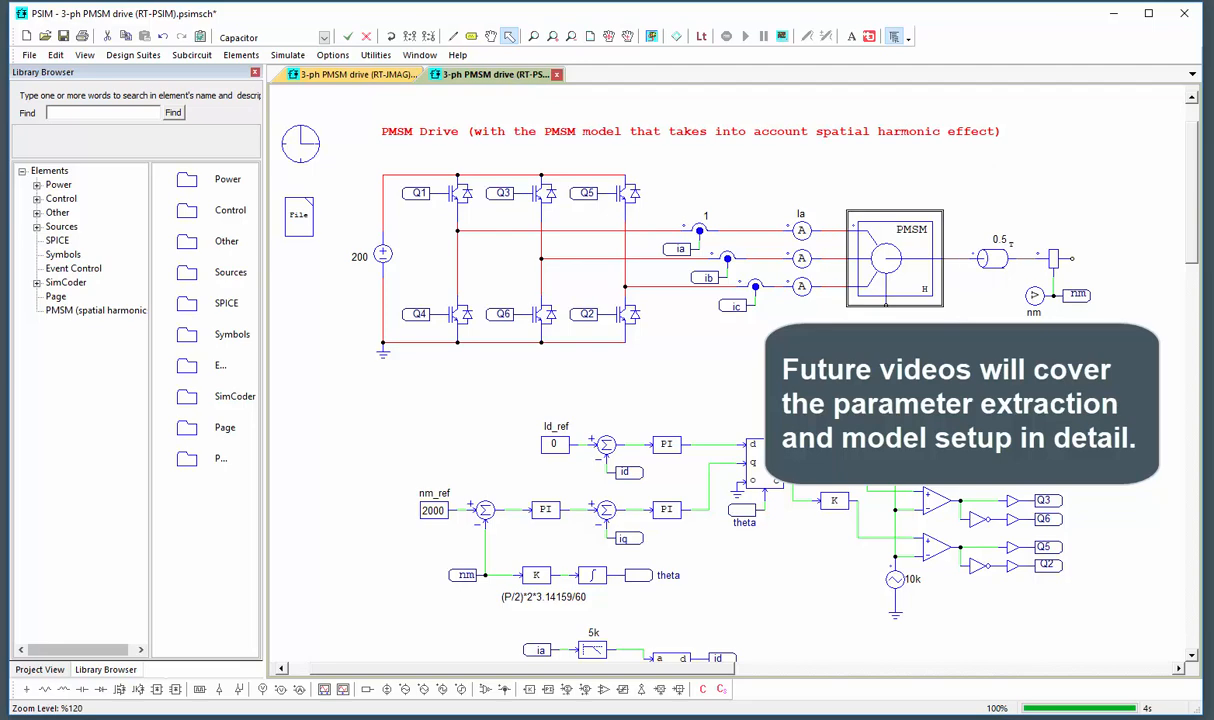
Step: Show PMSM S1's parameters with Rs, Ld, Lq and the Van5–Van25 harmonic voltages
{"action": "double_click", "coordinate": [910, 258]}
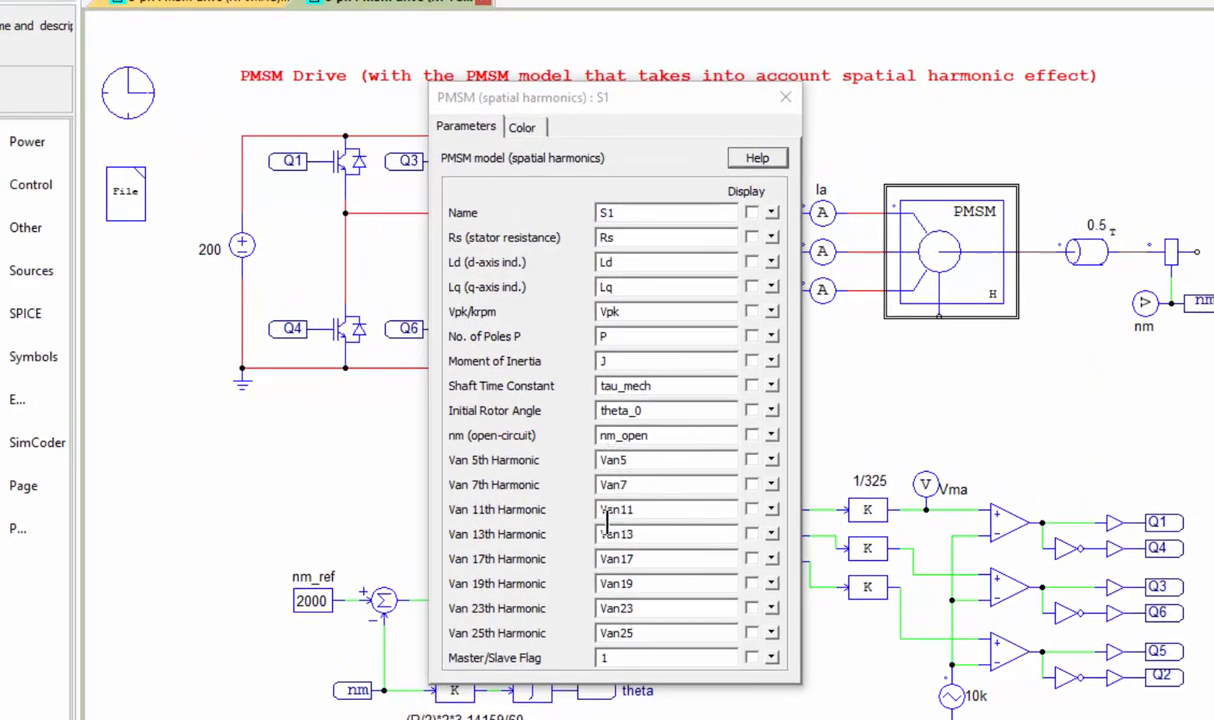
{"action": "mouse_move", "coordinate": [500, 490]}
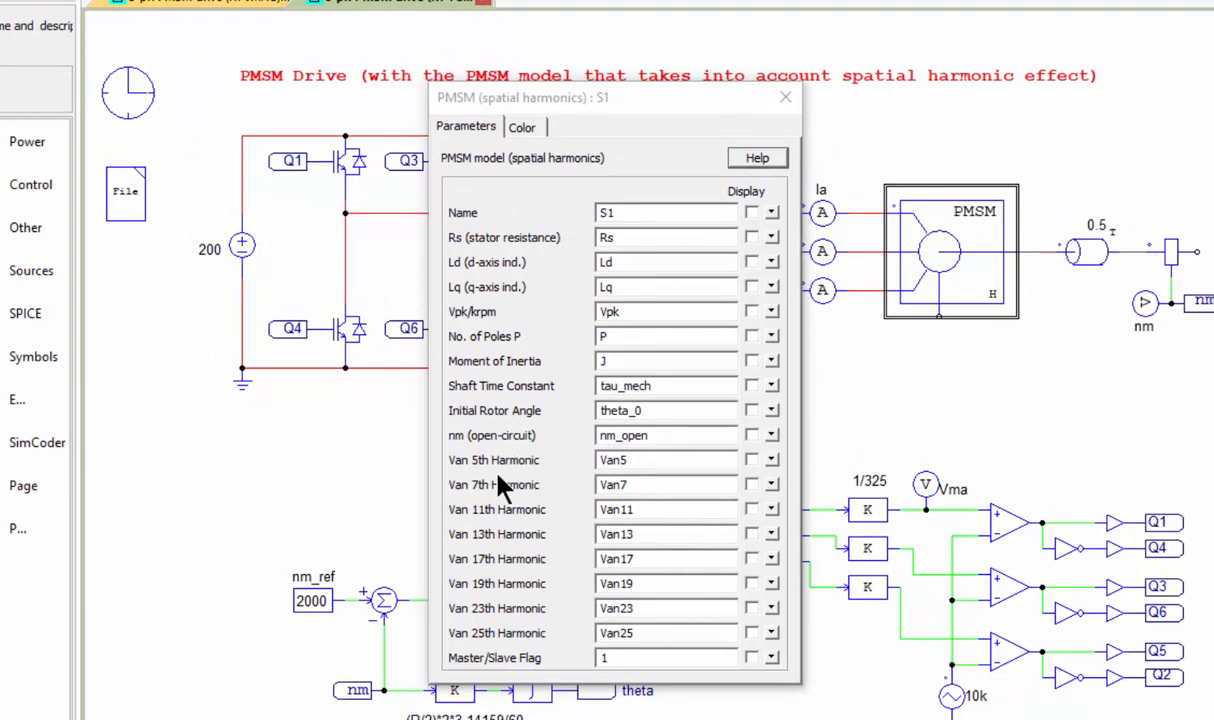
{"action": "mouse_move", "coordinate": [247, 571]}
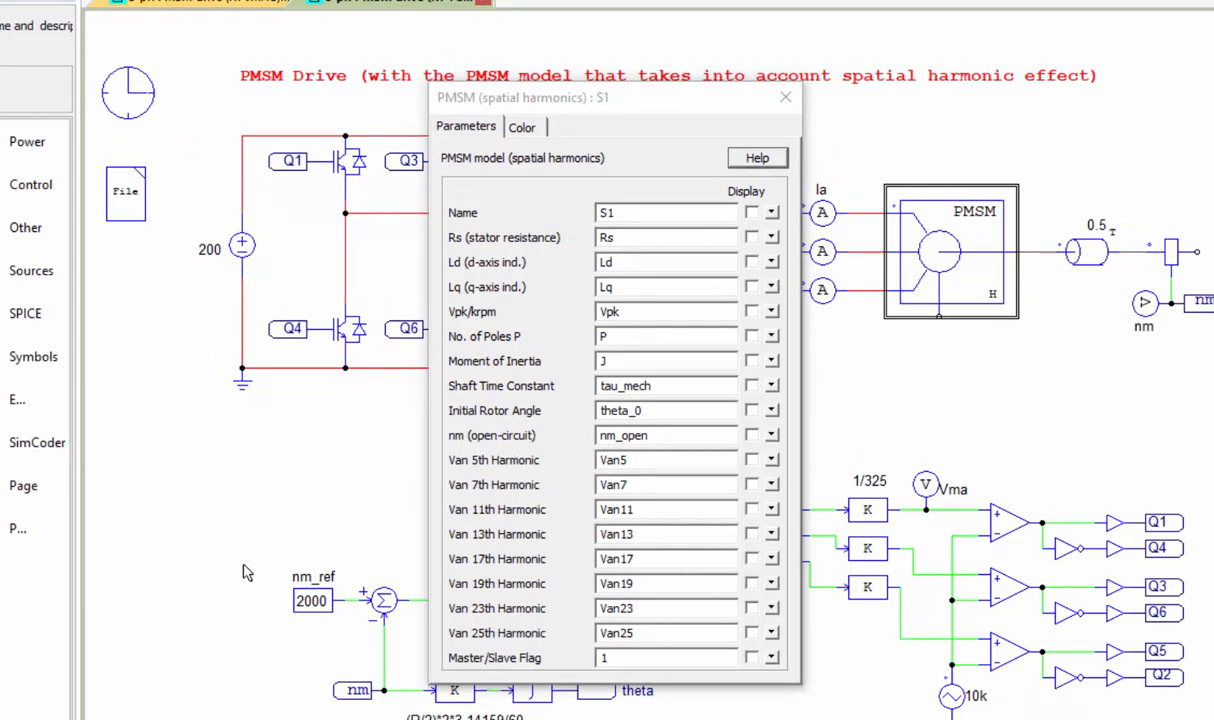
{"action": "mouse_move", "coordinate": [250, 558]}
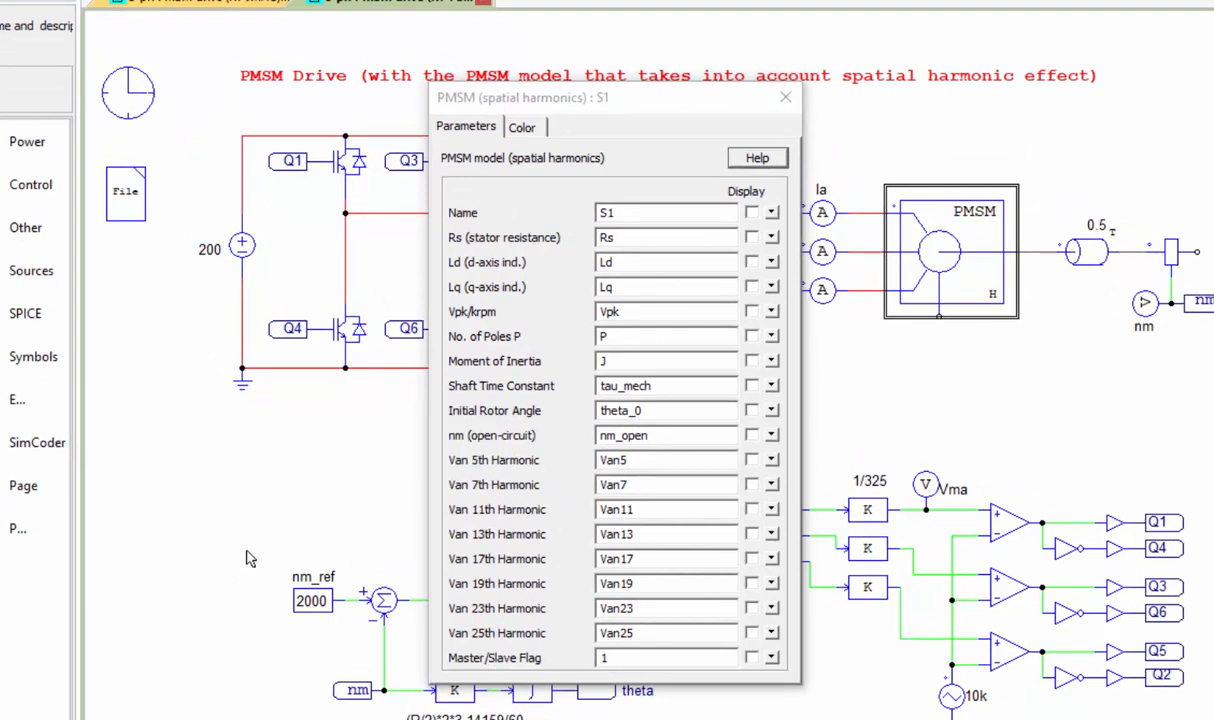
{"action": "mouse_move", "coordinate": [234, 492]}
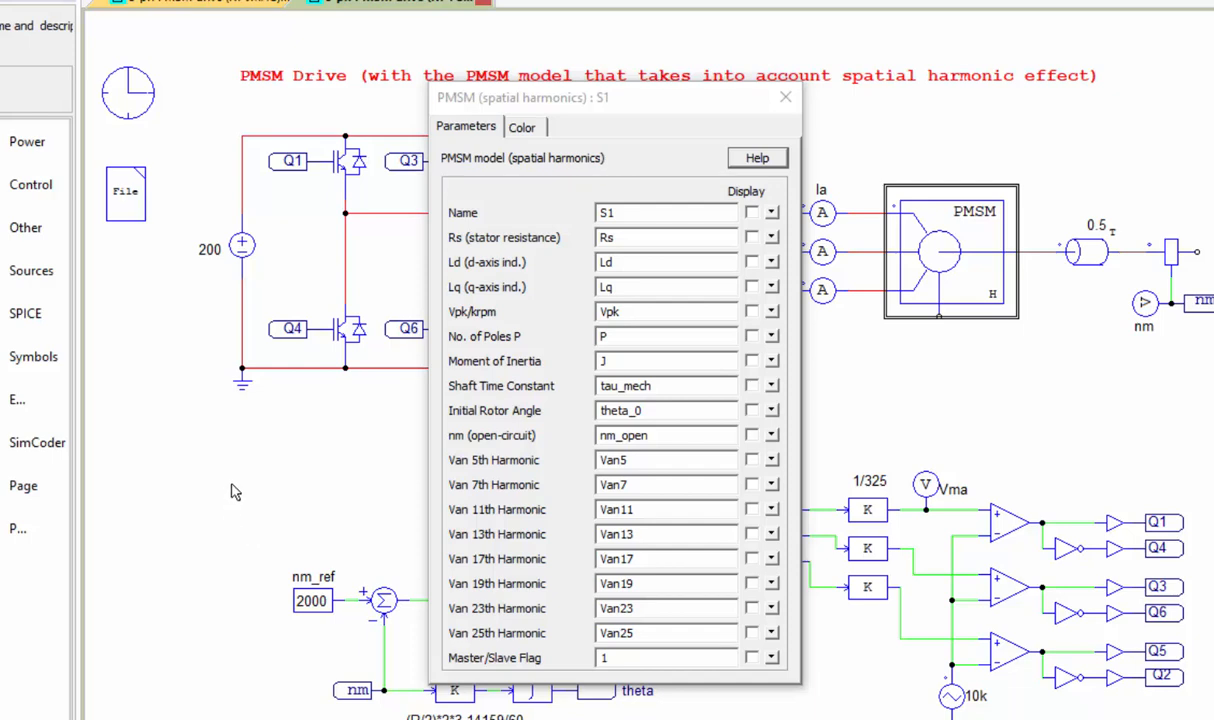
{"action": "mouse_move", "coordinate": [283, 603]}
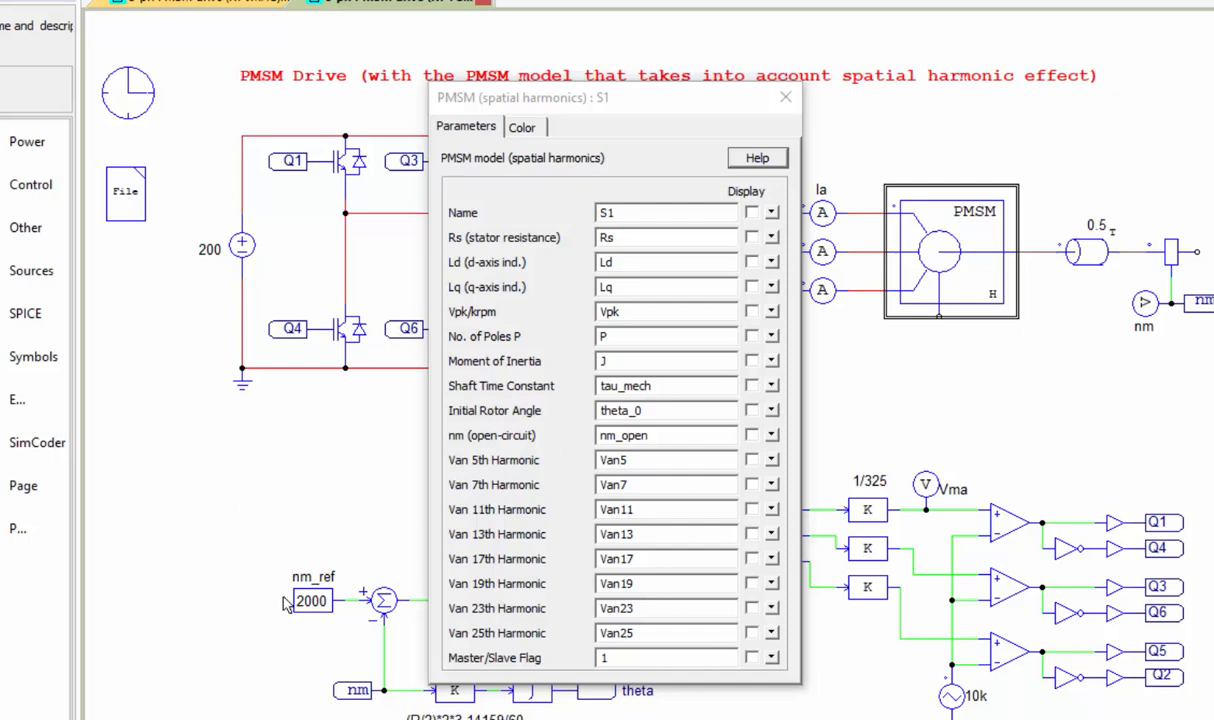
{"action": "mouse_move", "coordinate": [405, 494]}
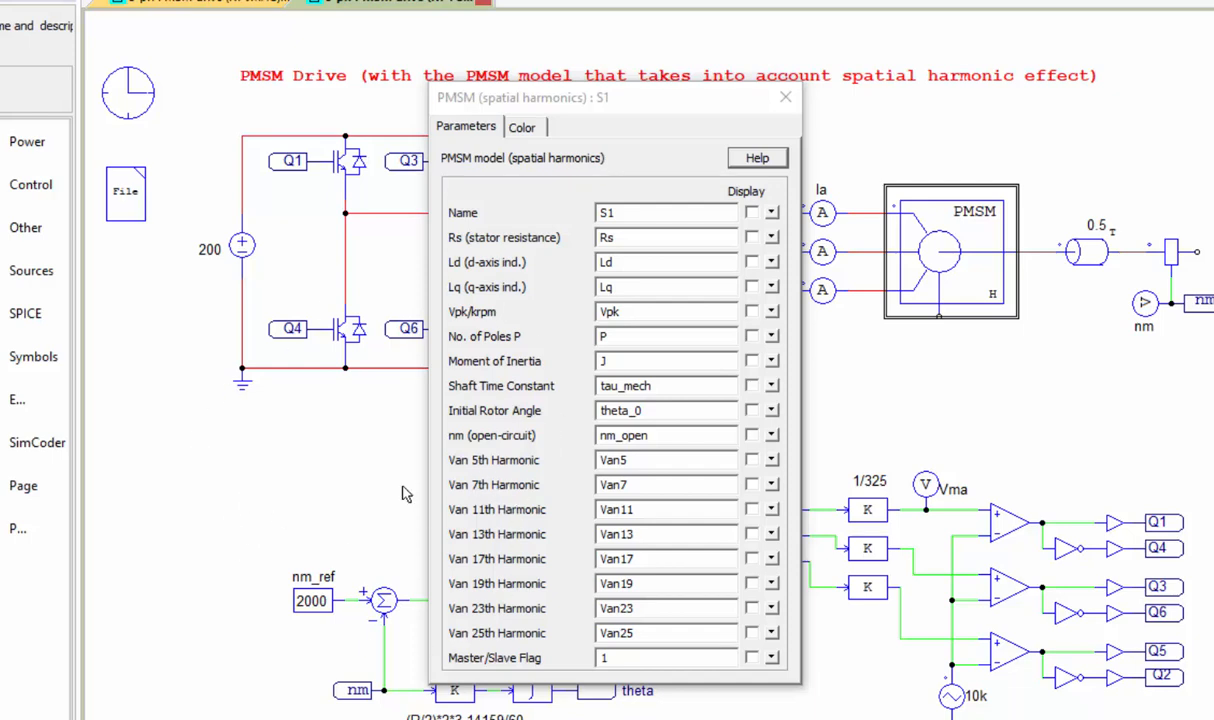